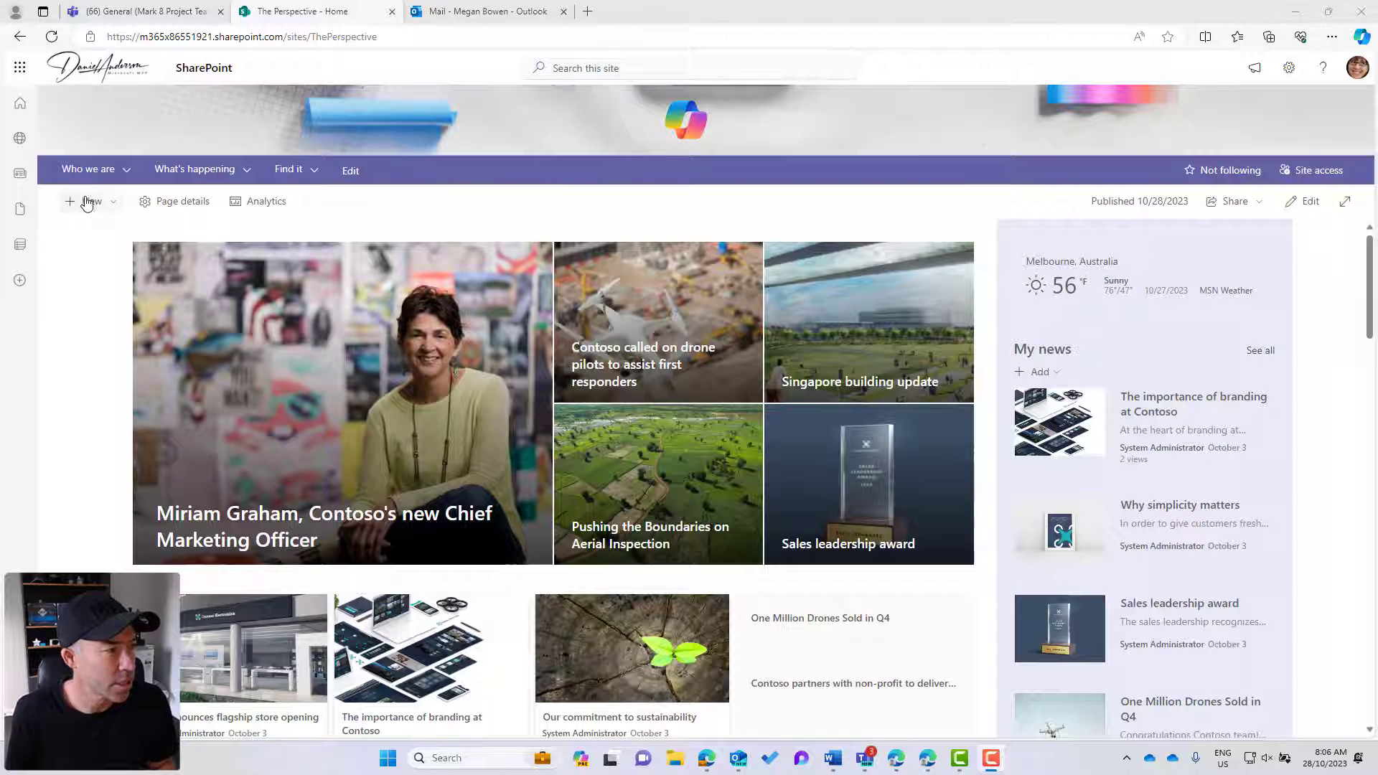
Start a new news post from the site's + New menu
{"action": "left_click", "coordinate": [87, 203]}
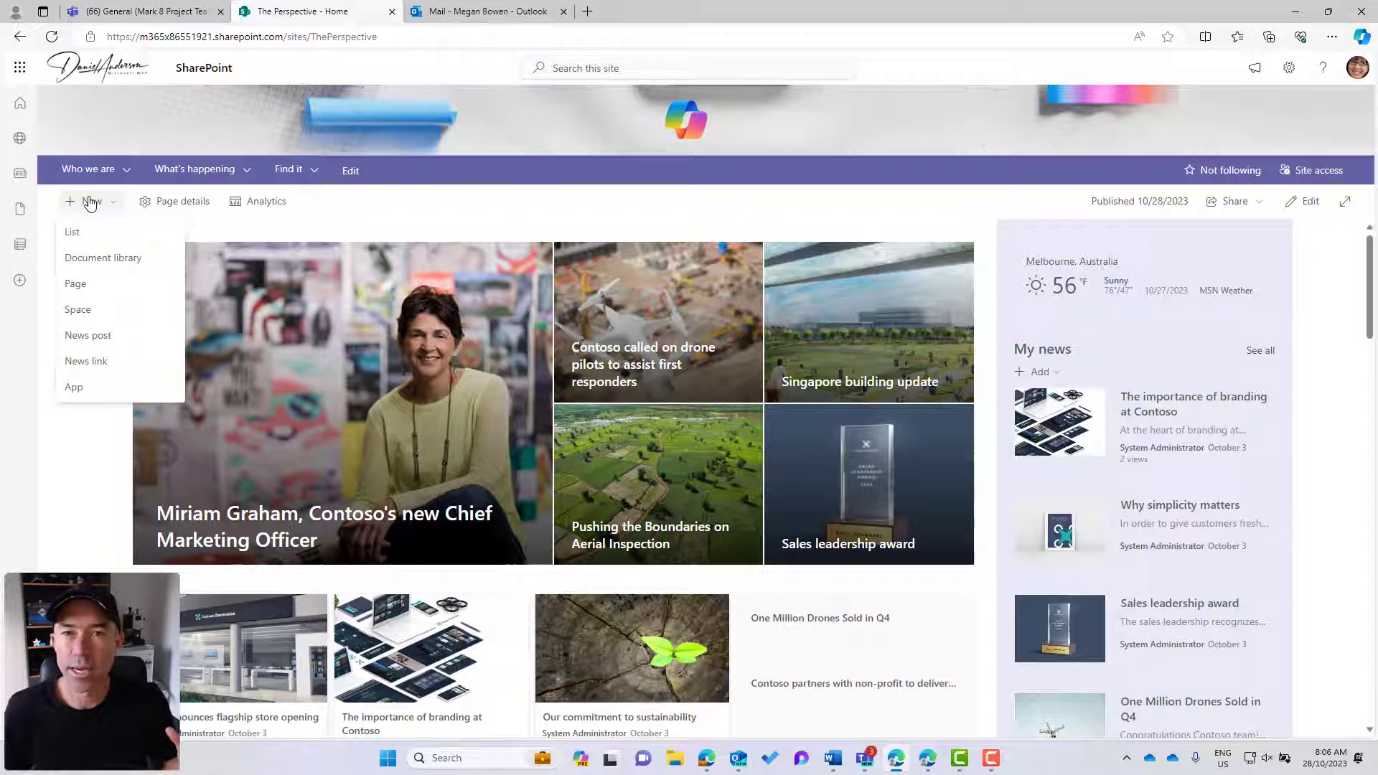
{"action": "left_click", "coordinate": [88, 336]}
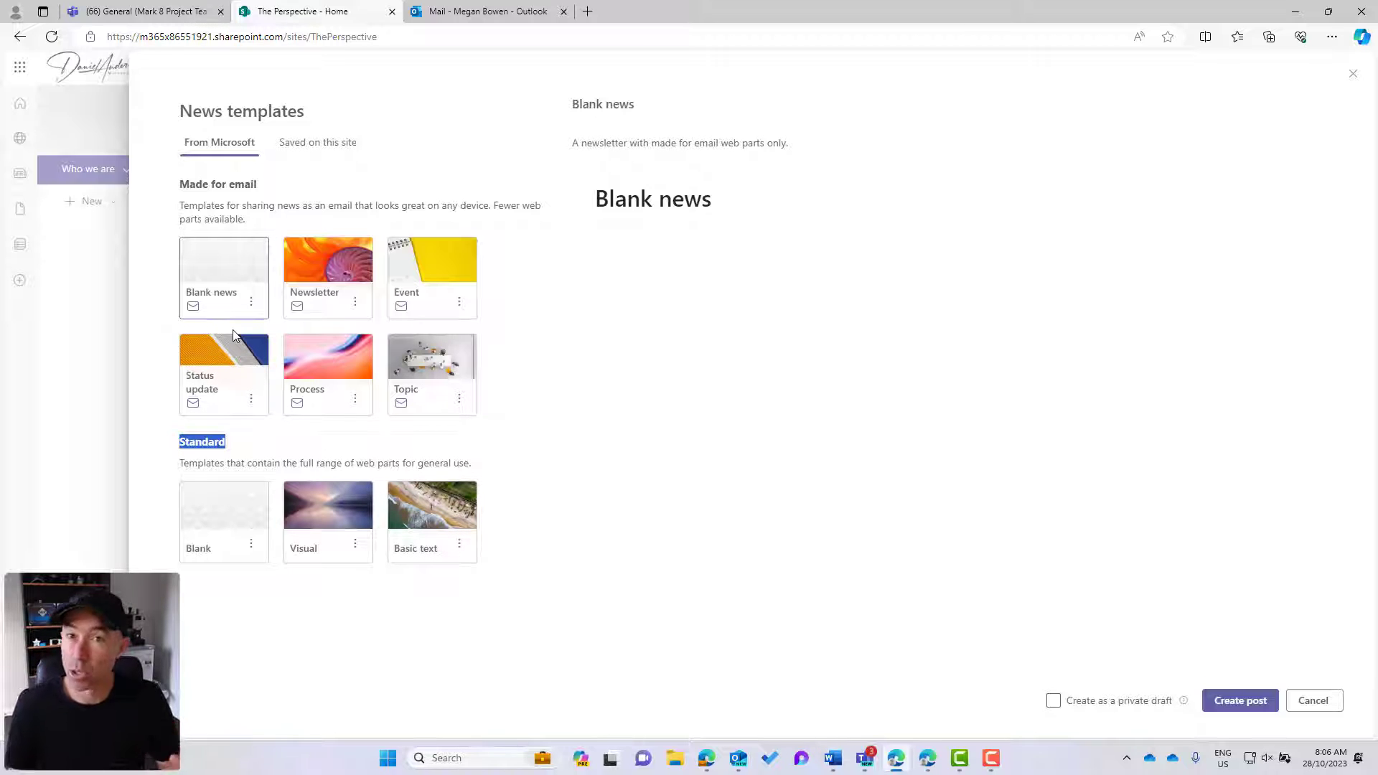
{"action": "mouse_move", "coordinate": [173, 198]}
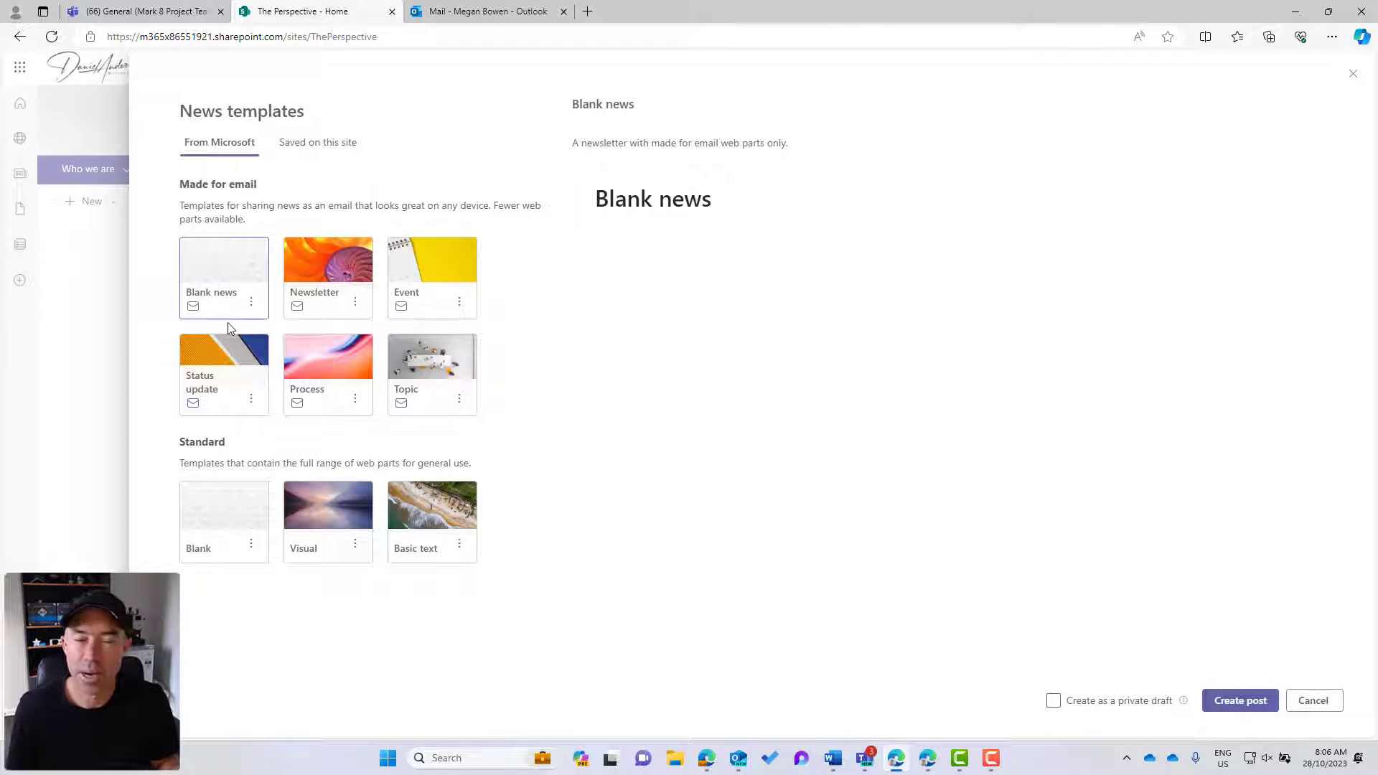
{"action": "mouse_move", "coordinate": [227, 310]}
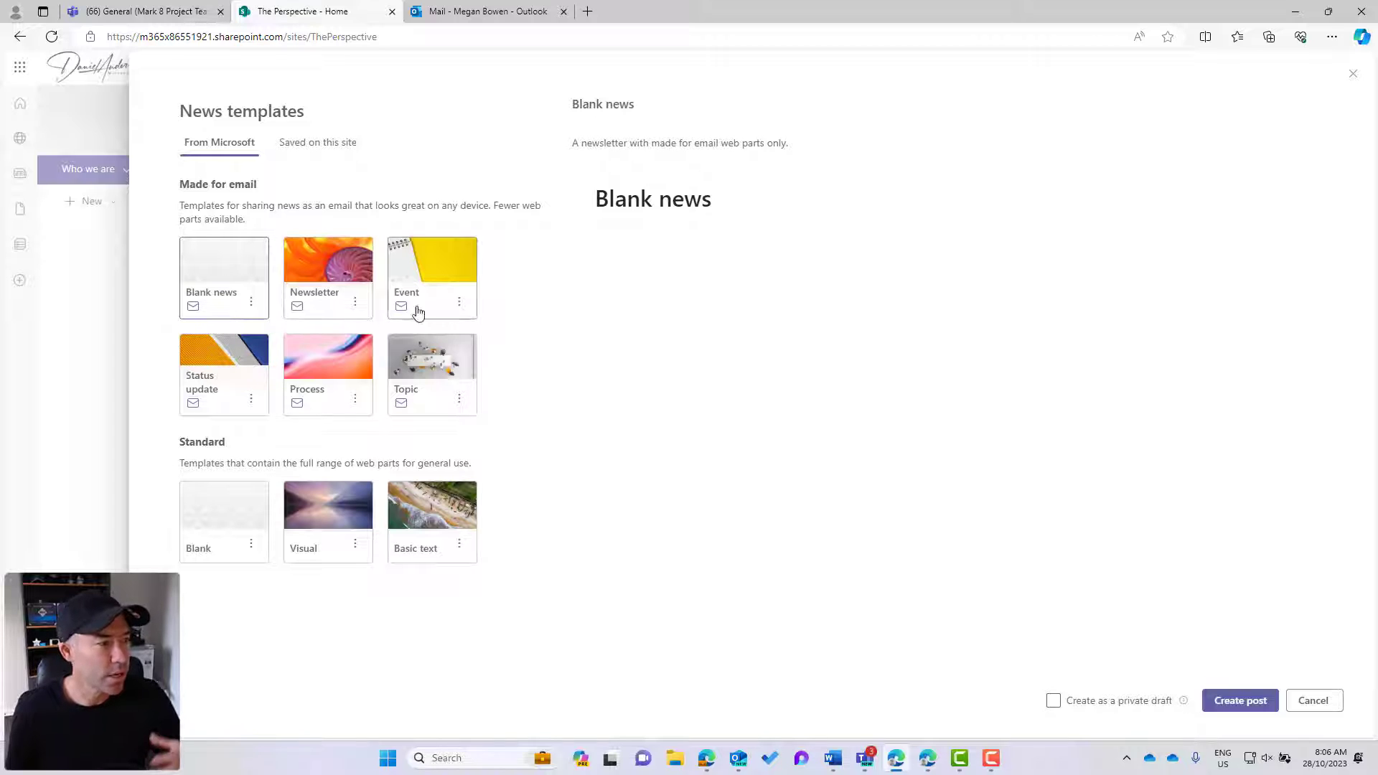
{"action": "mouse_move", "coordinate": [402, 391]}
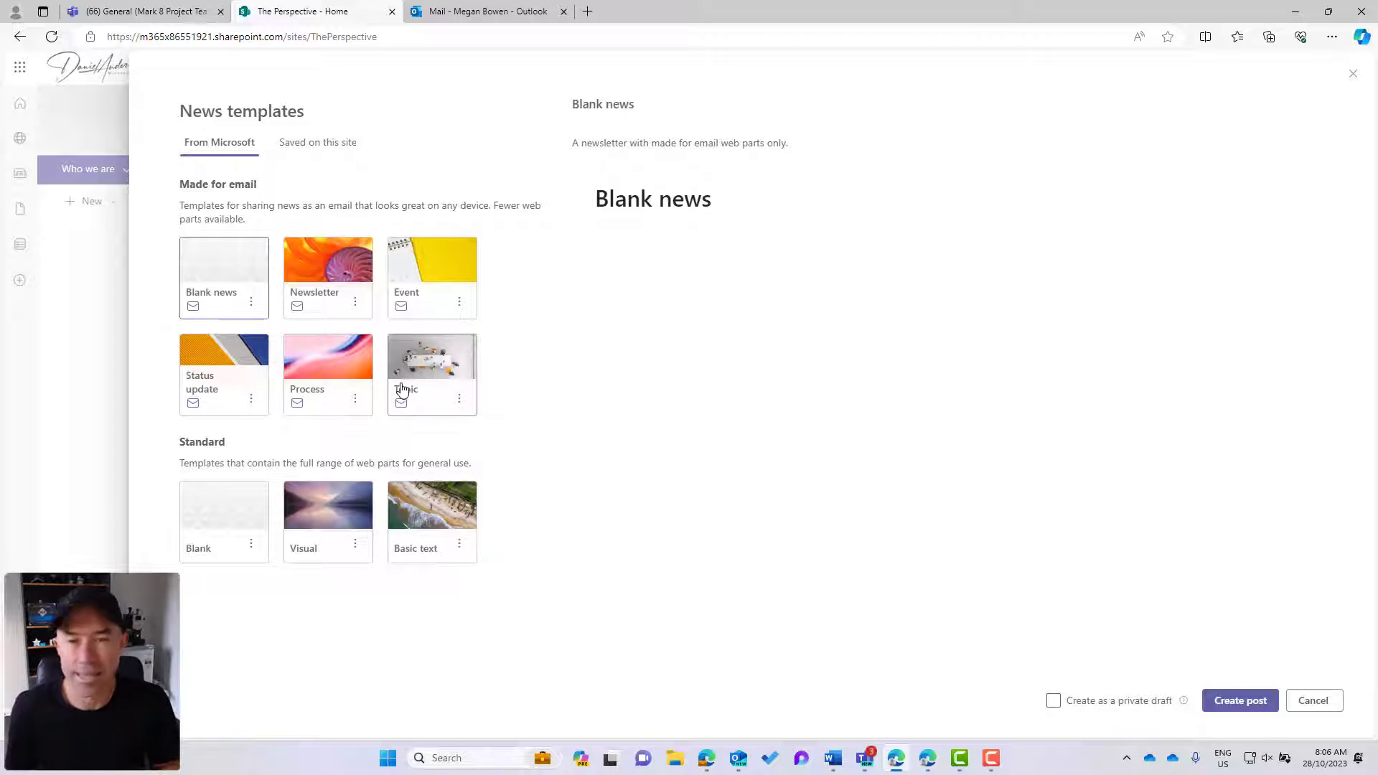
{"action": "mouse_move", "coordinate": [327, 277]}
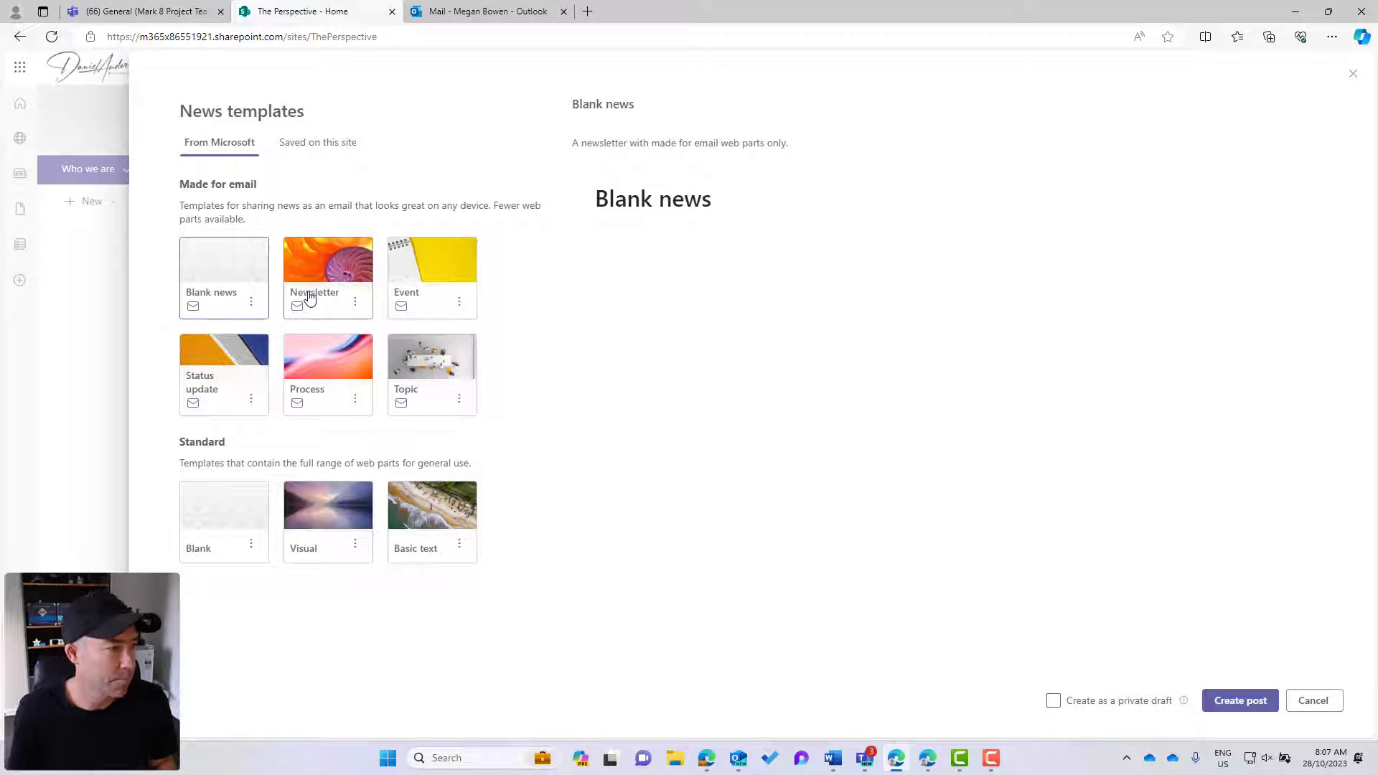
Preview the Newsletter email template and create a post from it
{"action": "left_click", "coordinate": [328, 277]}
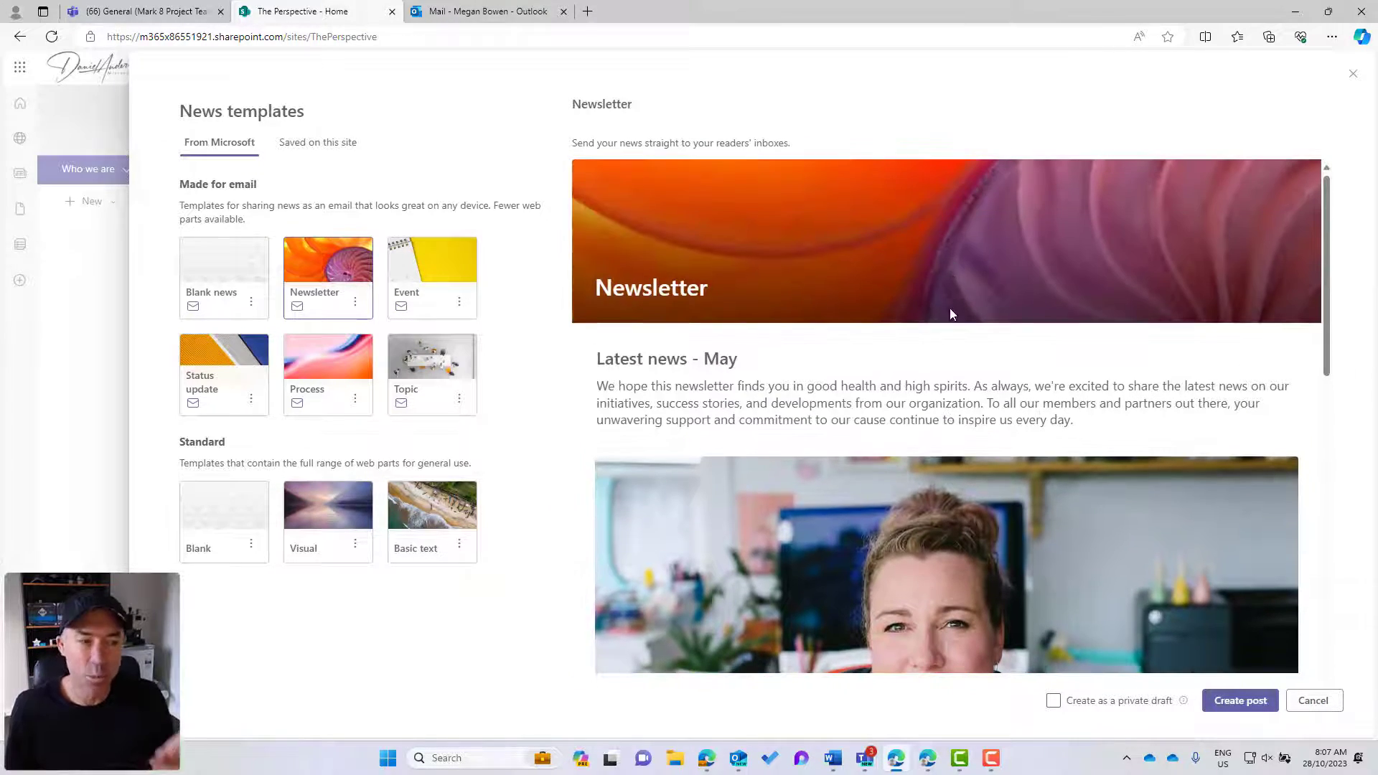
{"action": "mouse_move", "coordinate": [964, 345]}
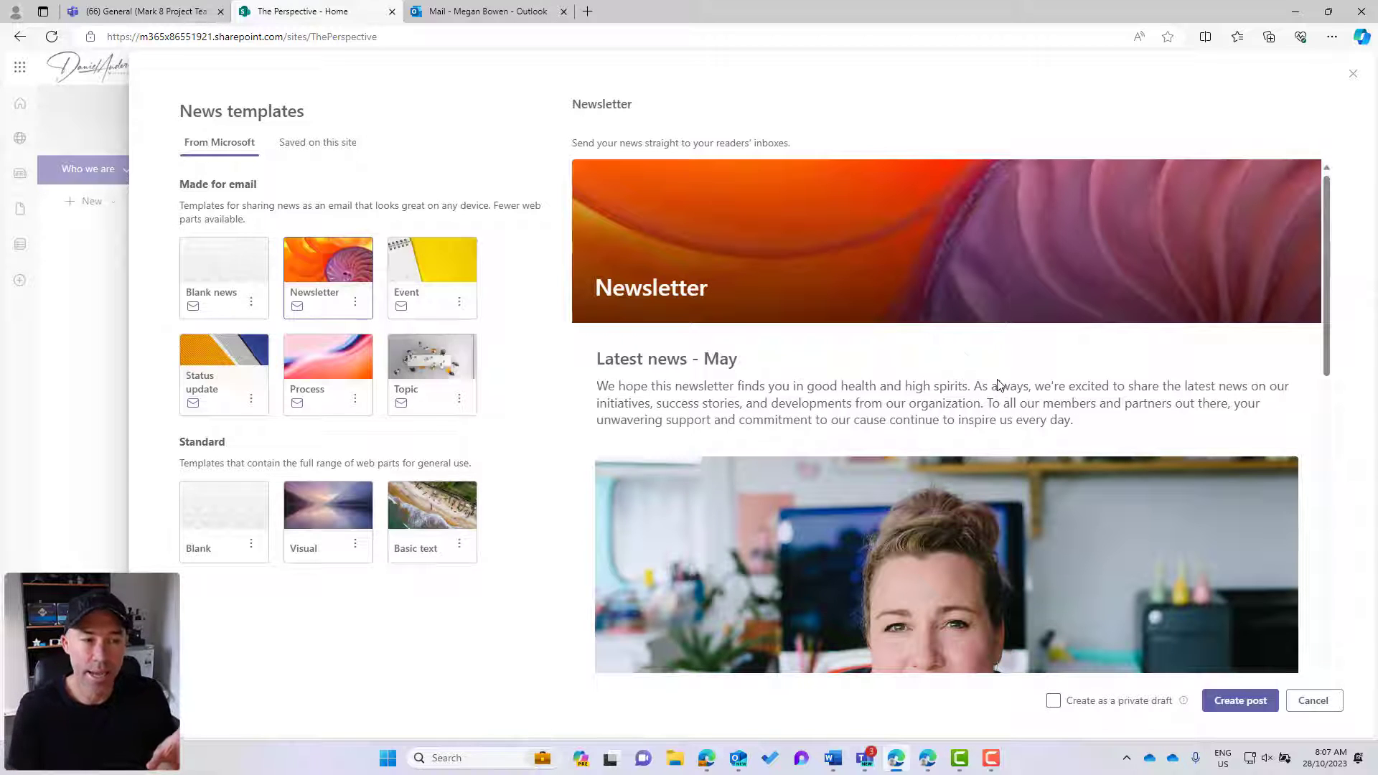
{"action": "left_click", "coordinate": [1238, 701]}
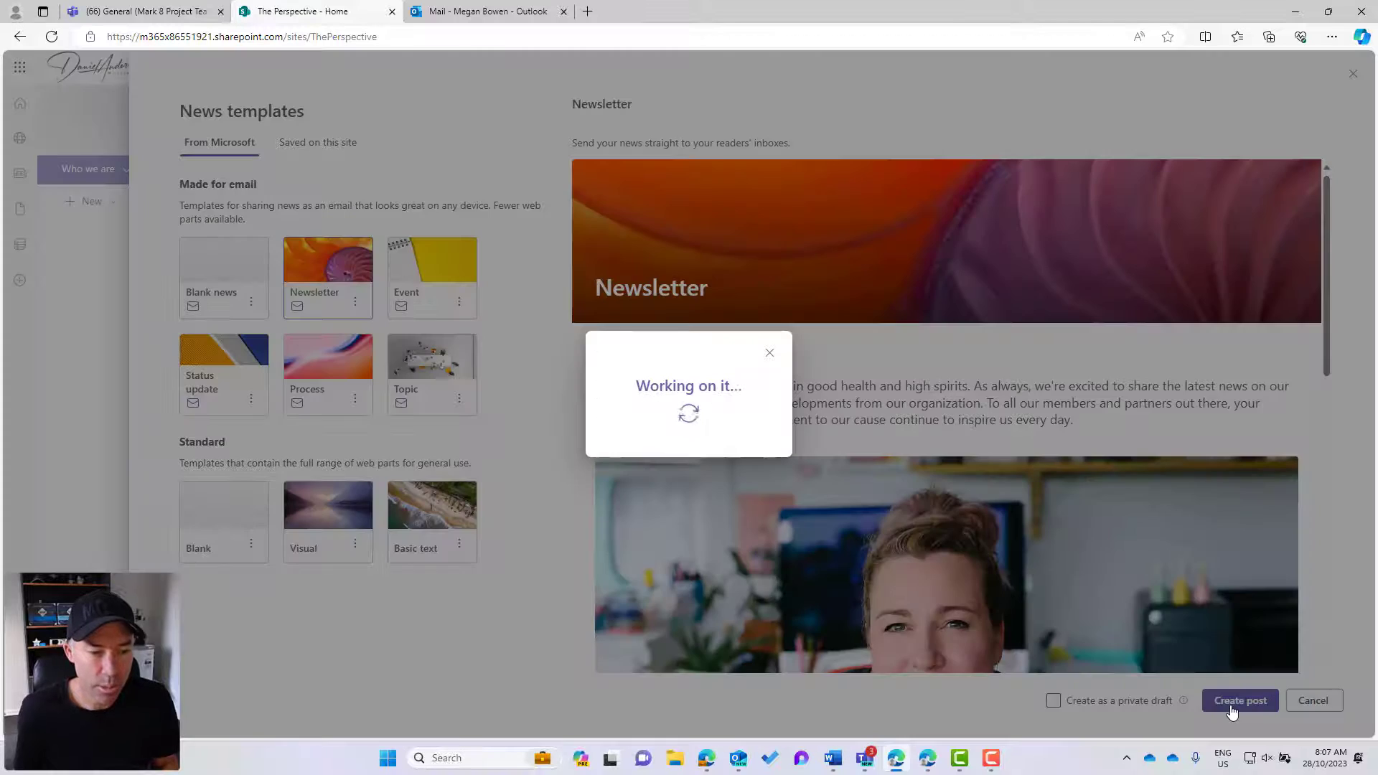
Review the newsletter draft's sample sections, including the Volunteer spotlight text
{"action": "left_click", "coordinate": [1239, 700]}
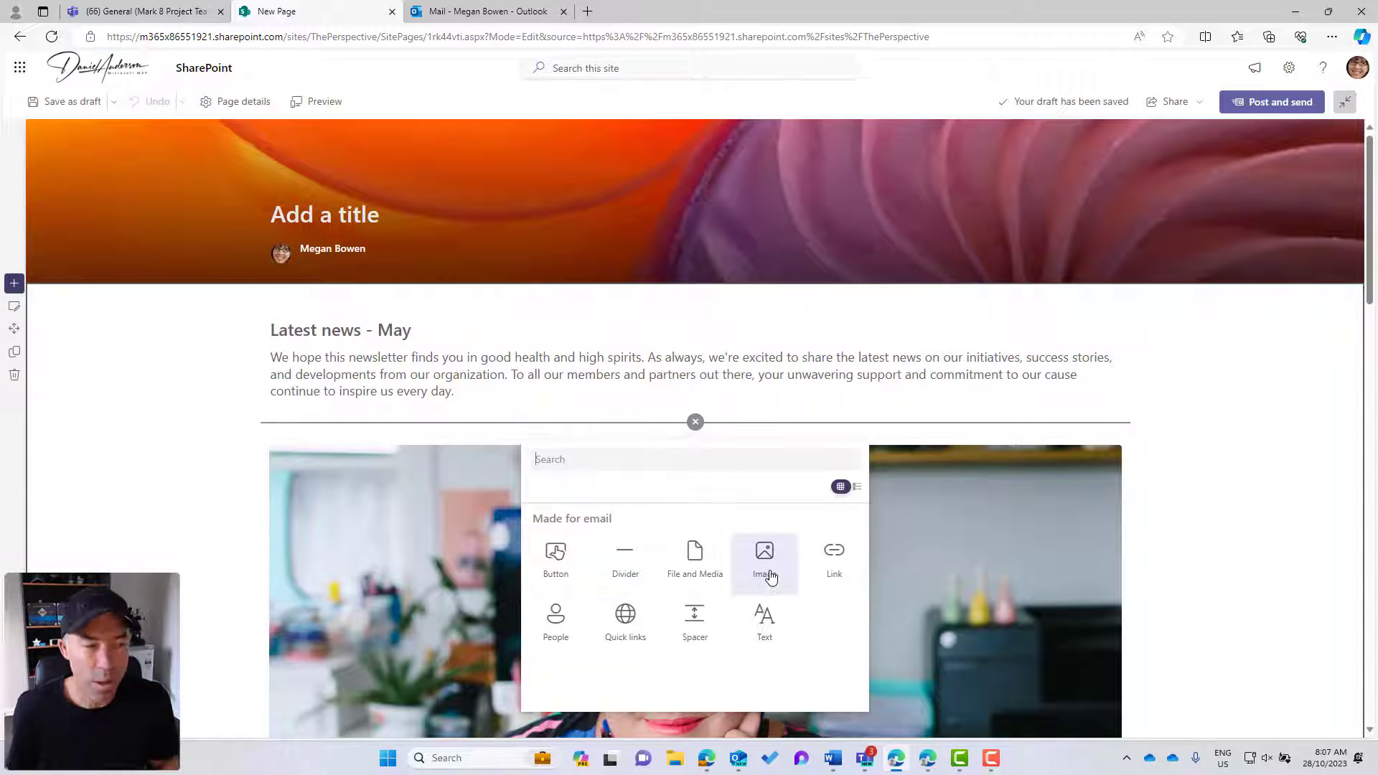
{"action": "mouse_move", "coordinate": [763, 563]}
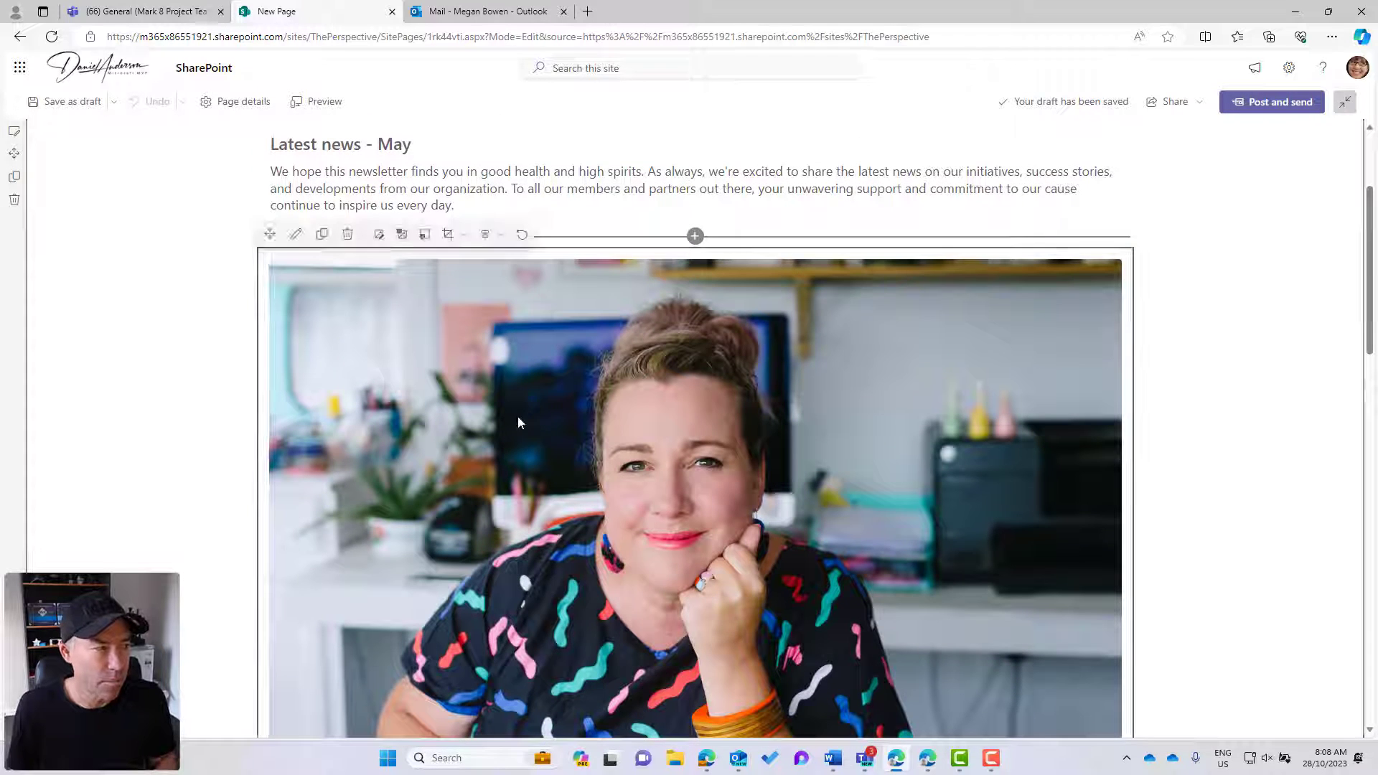
{"action": "left_click", "coordinate": [448, 234]}
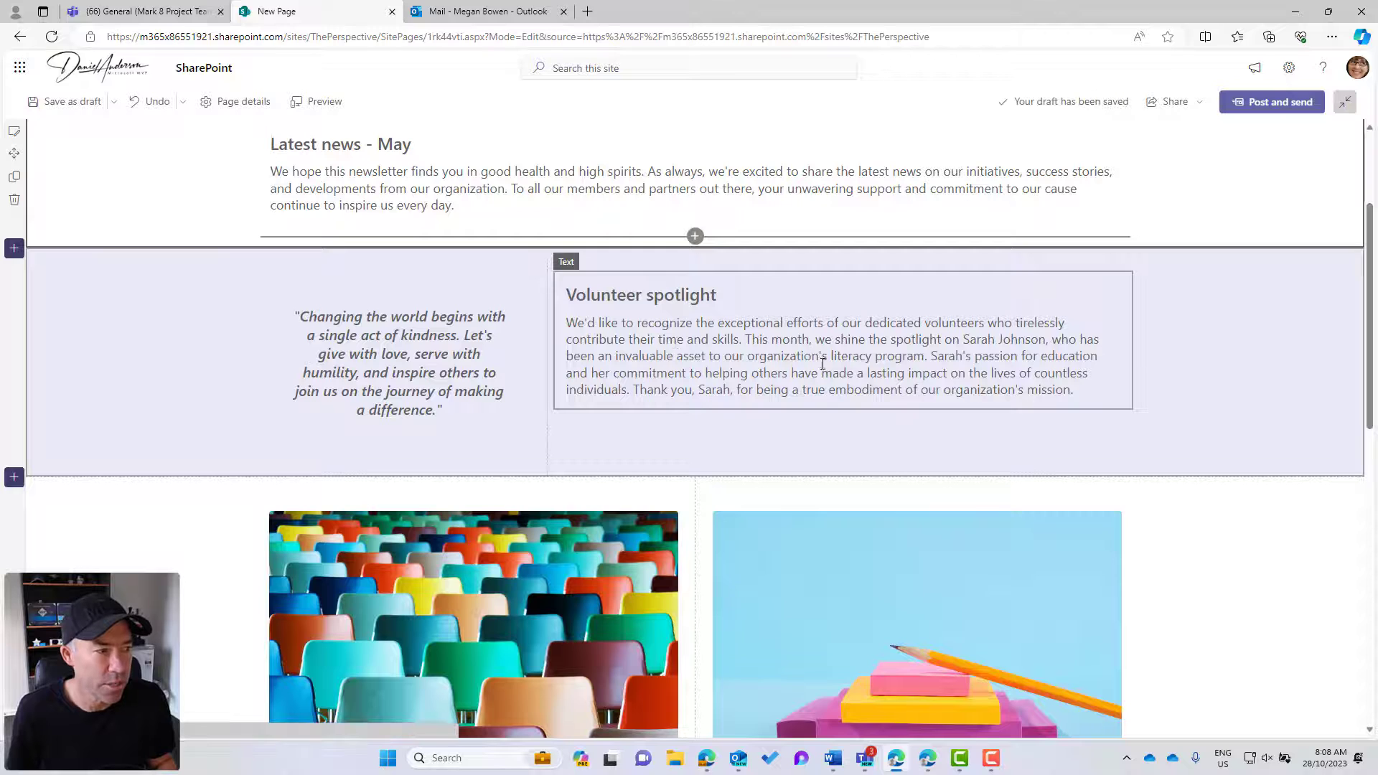
{"action": "scroll", "scroll_direction": "down", "scroll_amount": 3}
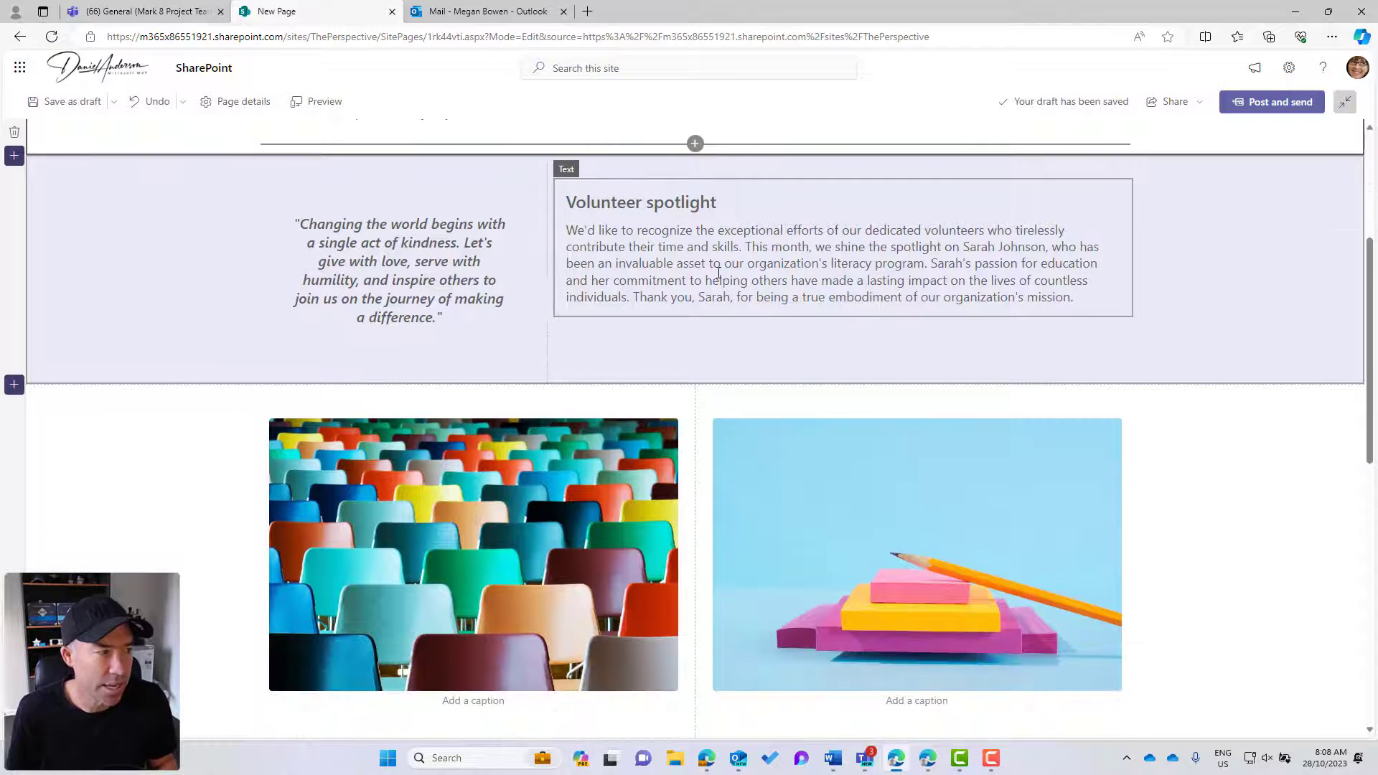
{"action": "scroll", "scroll_direction": "down", "scroll_amount": 3}
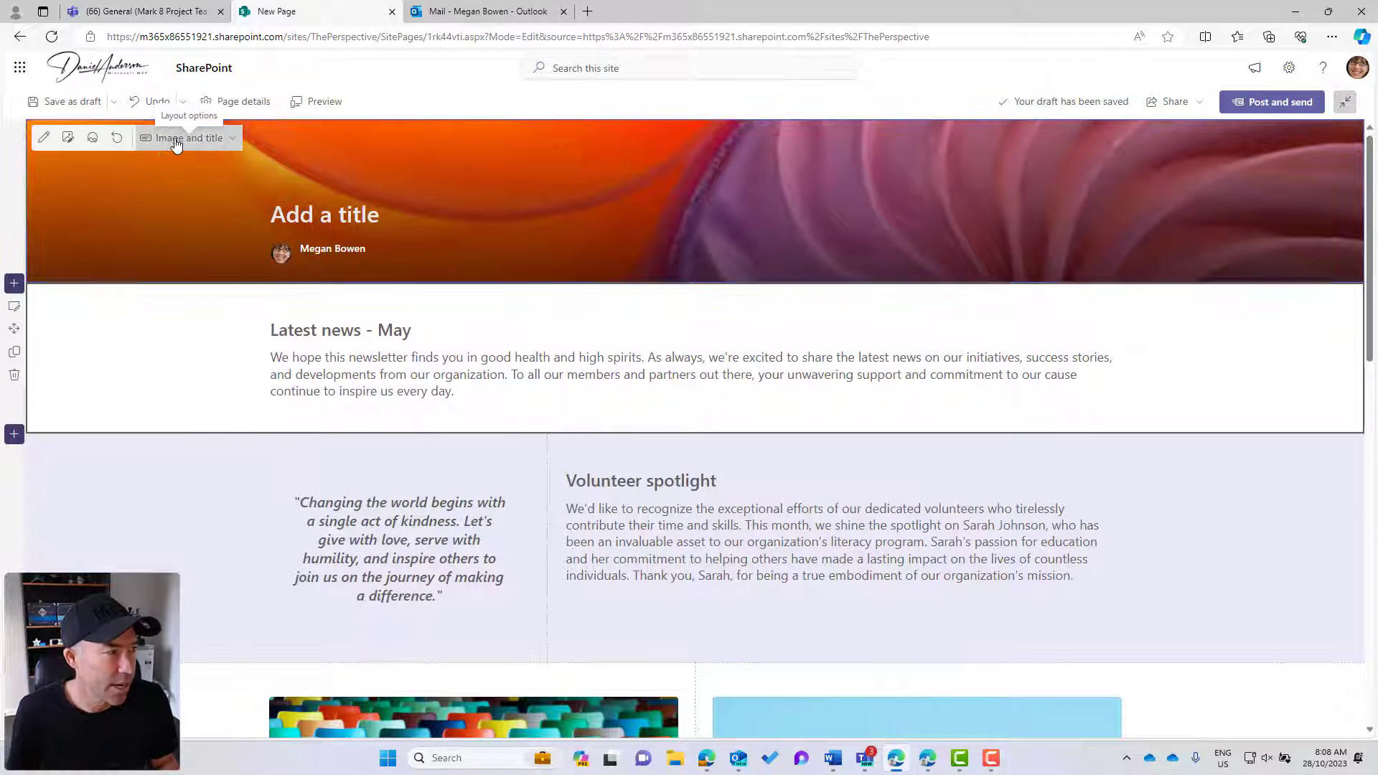
Switch the title area to the Color block layout and start changing its image
{"action": "left_click", "coordinate": [188, 138]}
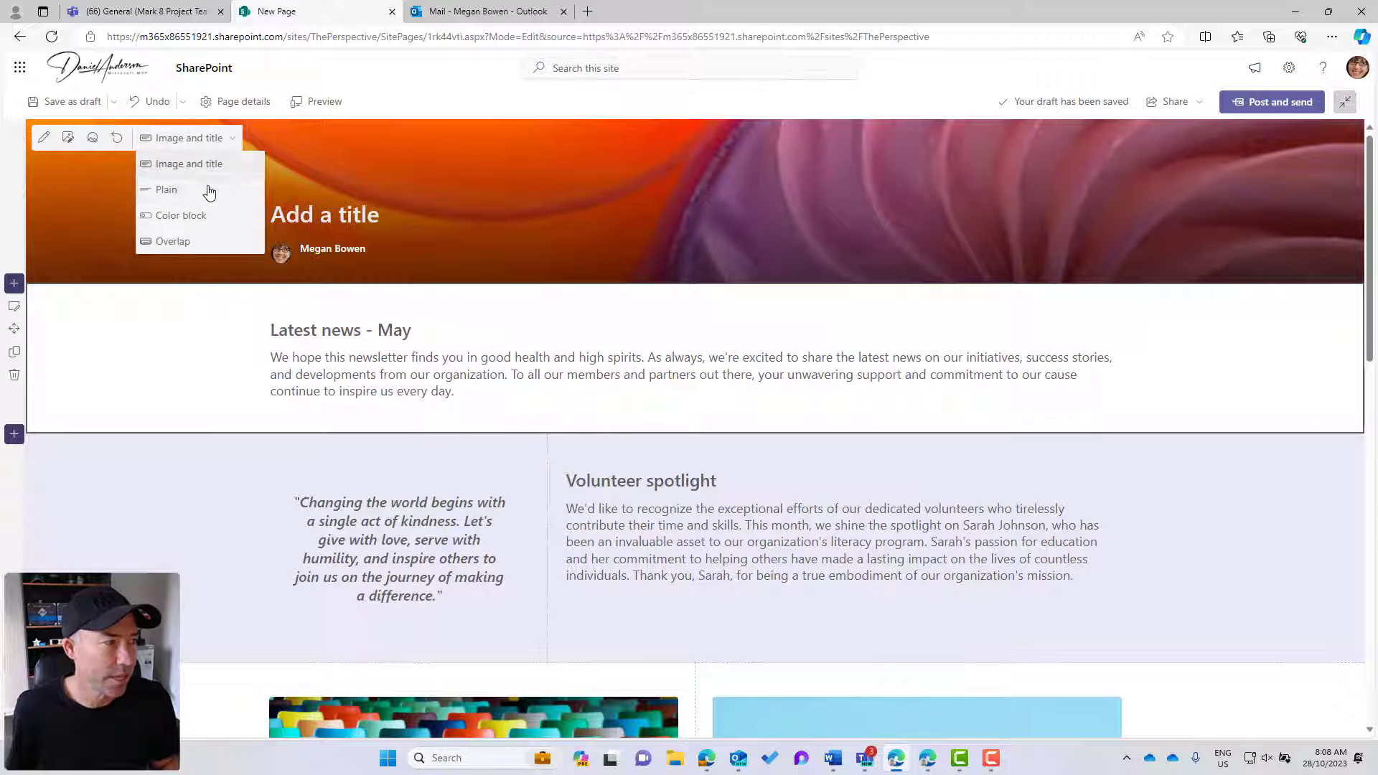
{"action": "left_click", "coordinate": [182, 215]}
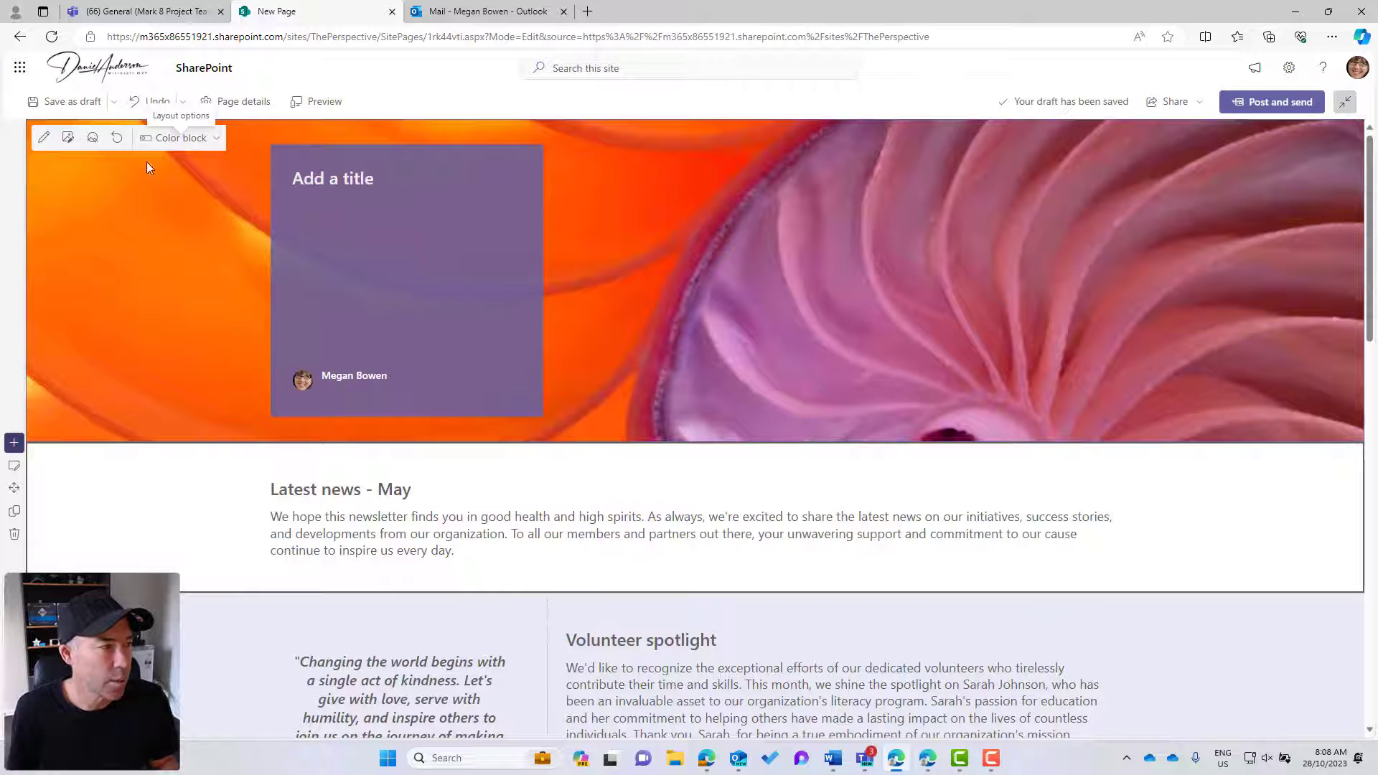
{"action": "left_click", "coordinate": [67, 138]}
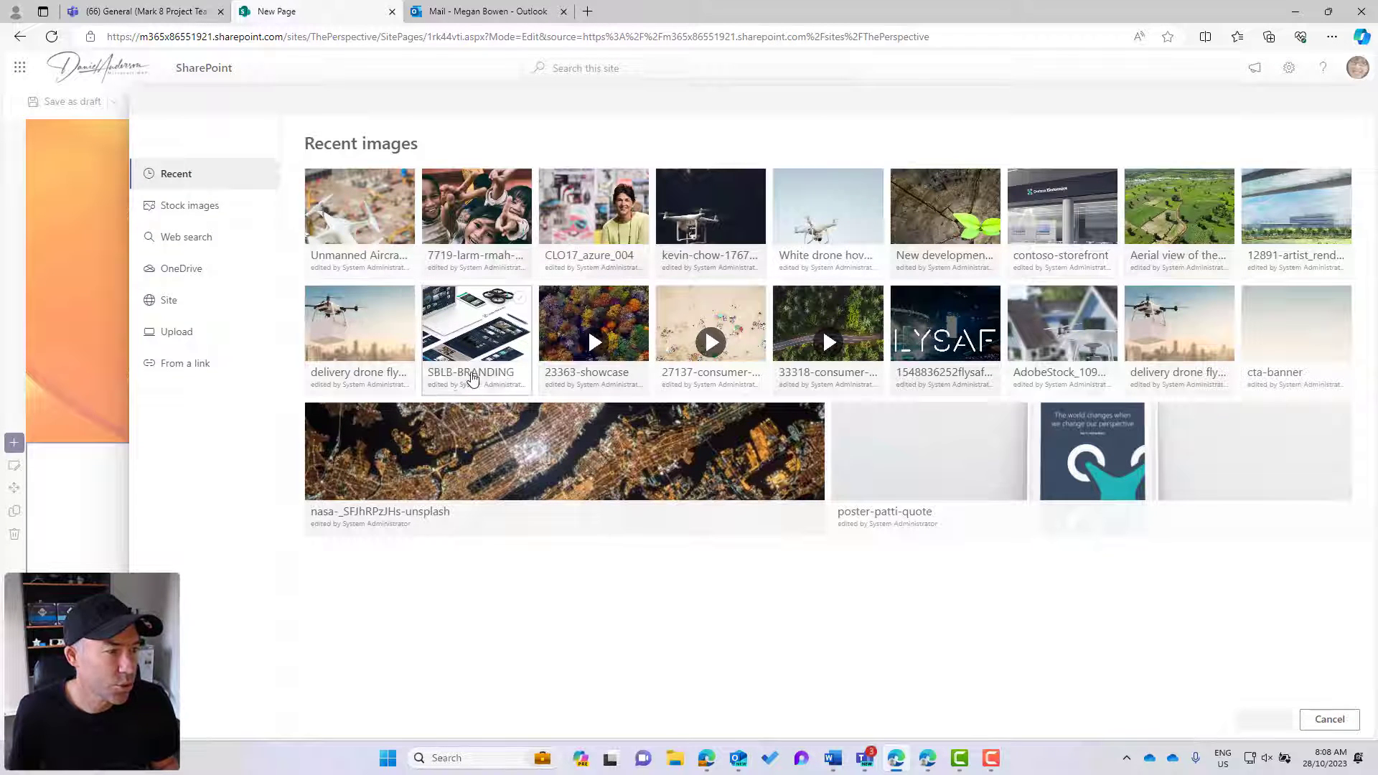
Insert the colourful people illustration from Stock images as the title background
{"action": "left_click", "coordinate": [191, 205]}
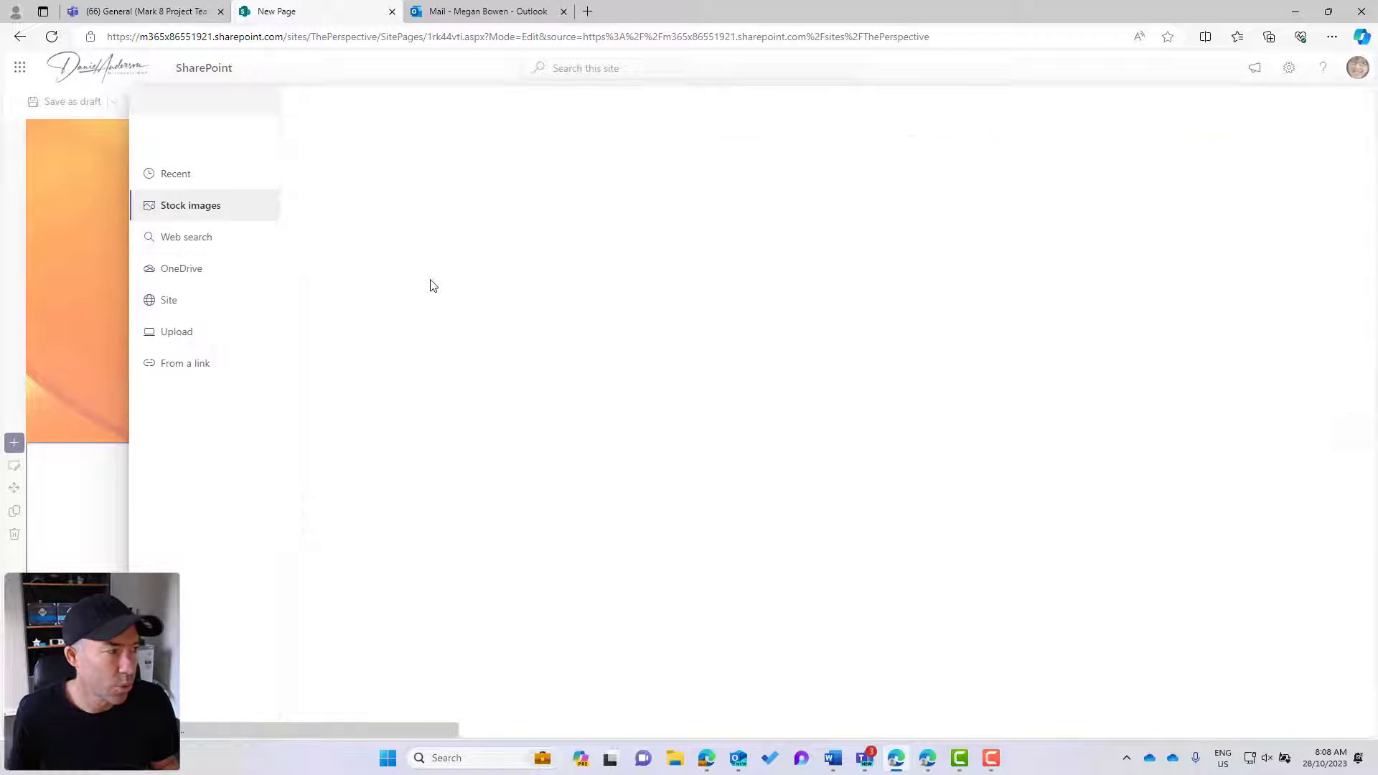
{"action": "left_click", "coordinate": [191, 205]}
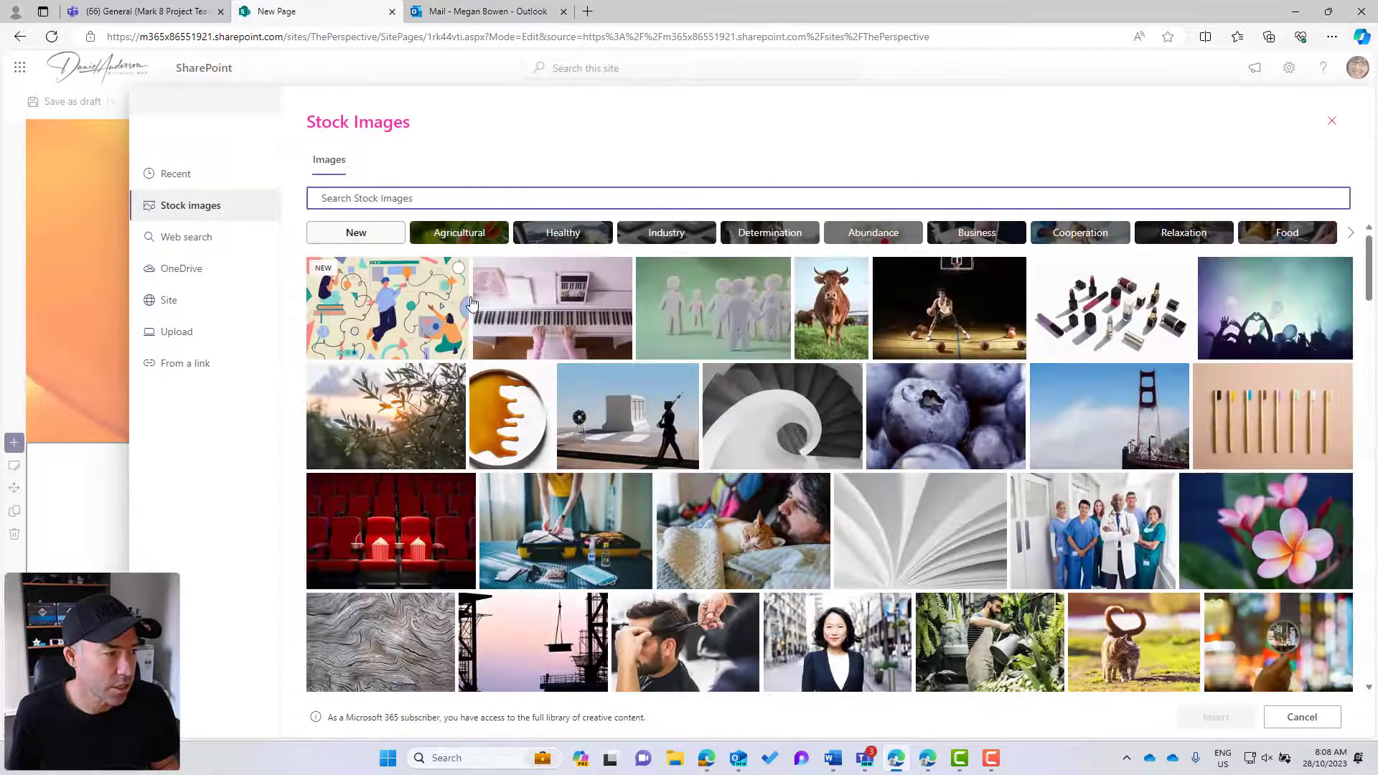
{"action": "left_click", "coordinate": [384, 308]}
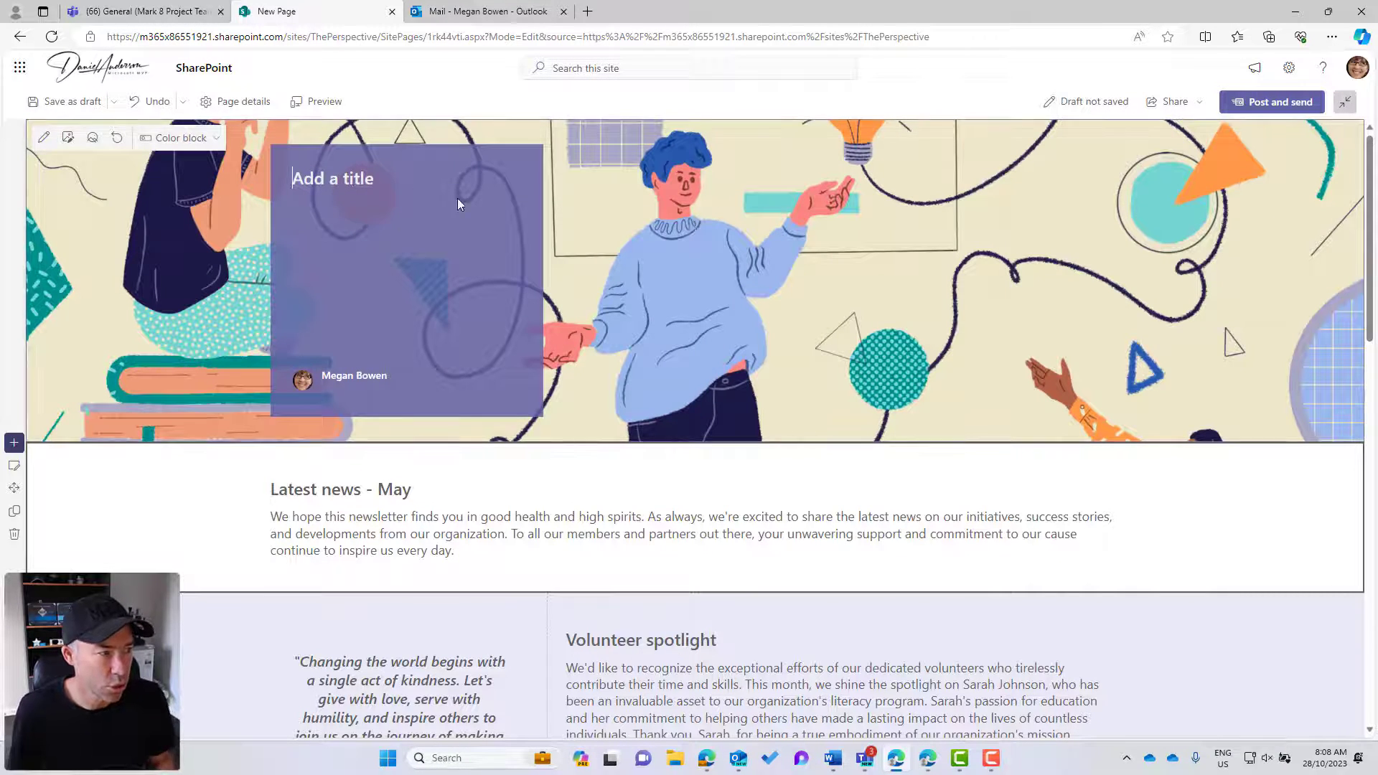
Title the post 'Newsletter Template' and save it as a draft
{"action": "type", "text": "News"}
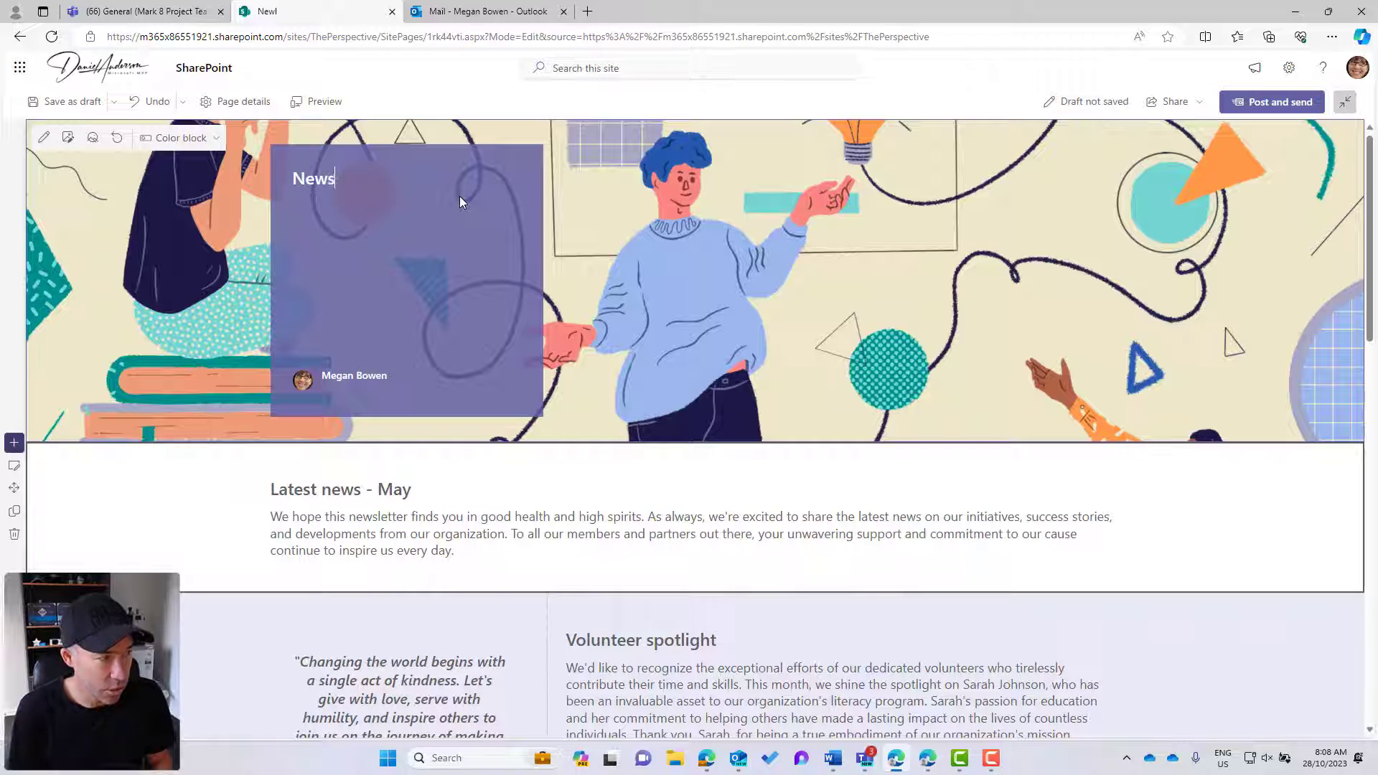
{"action": "type", "text": "Newsletter Tem"}
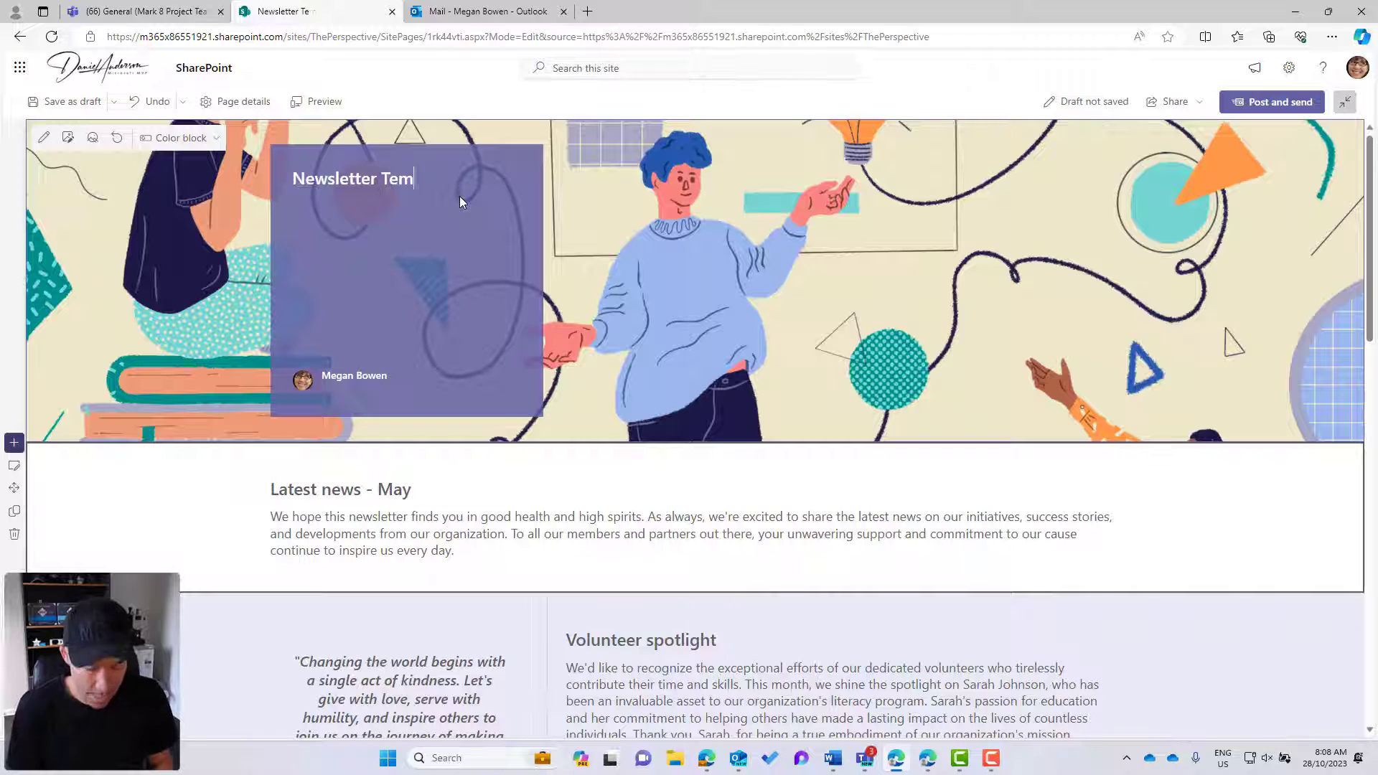
{"action": "type", "text": "plate"}
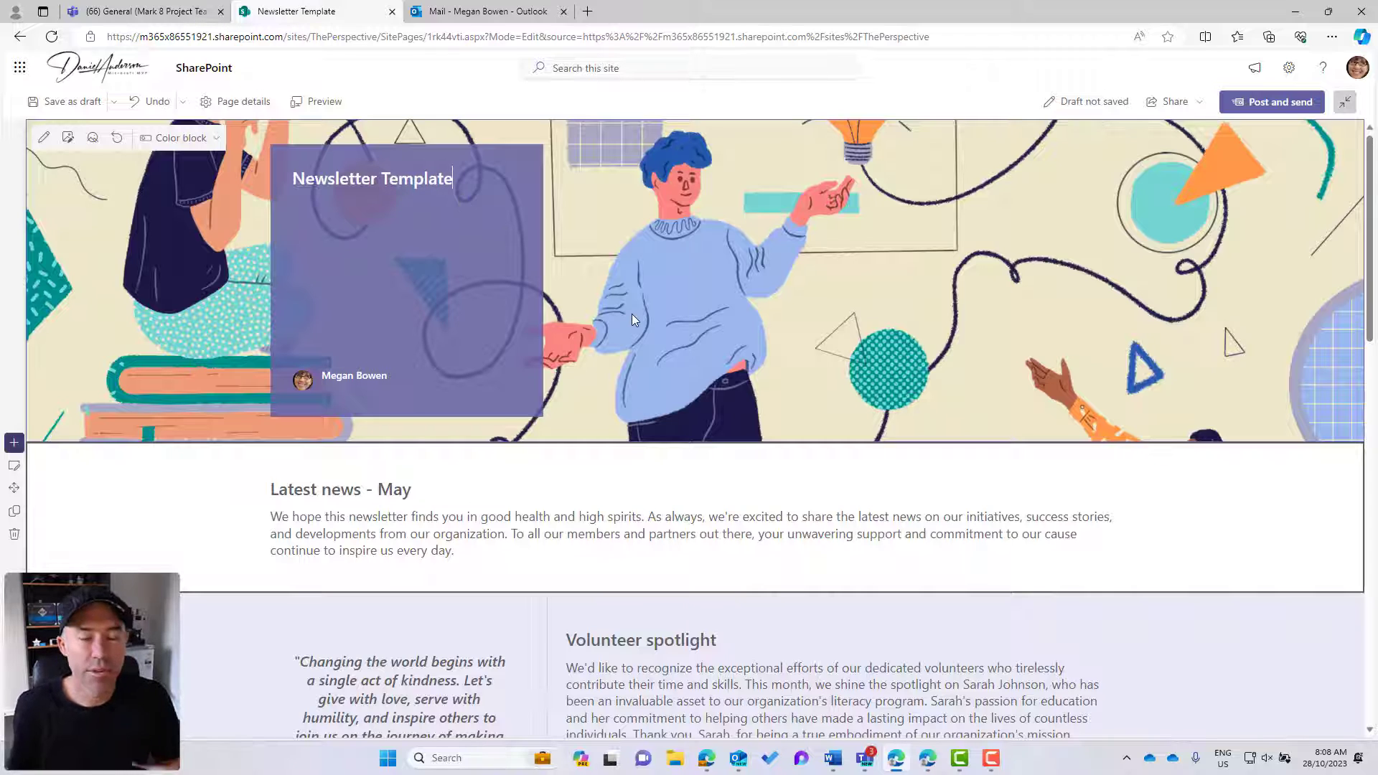
{"action": "mouse_move", "coordinate": [555, 396]}
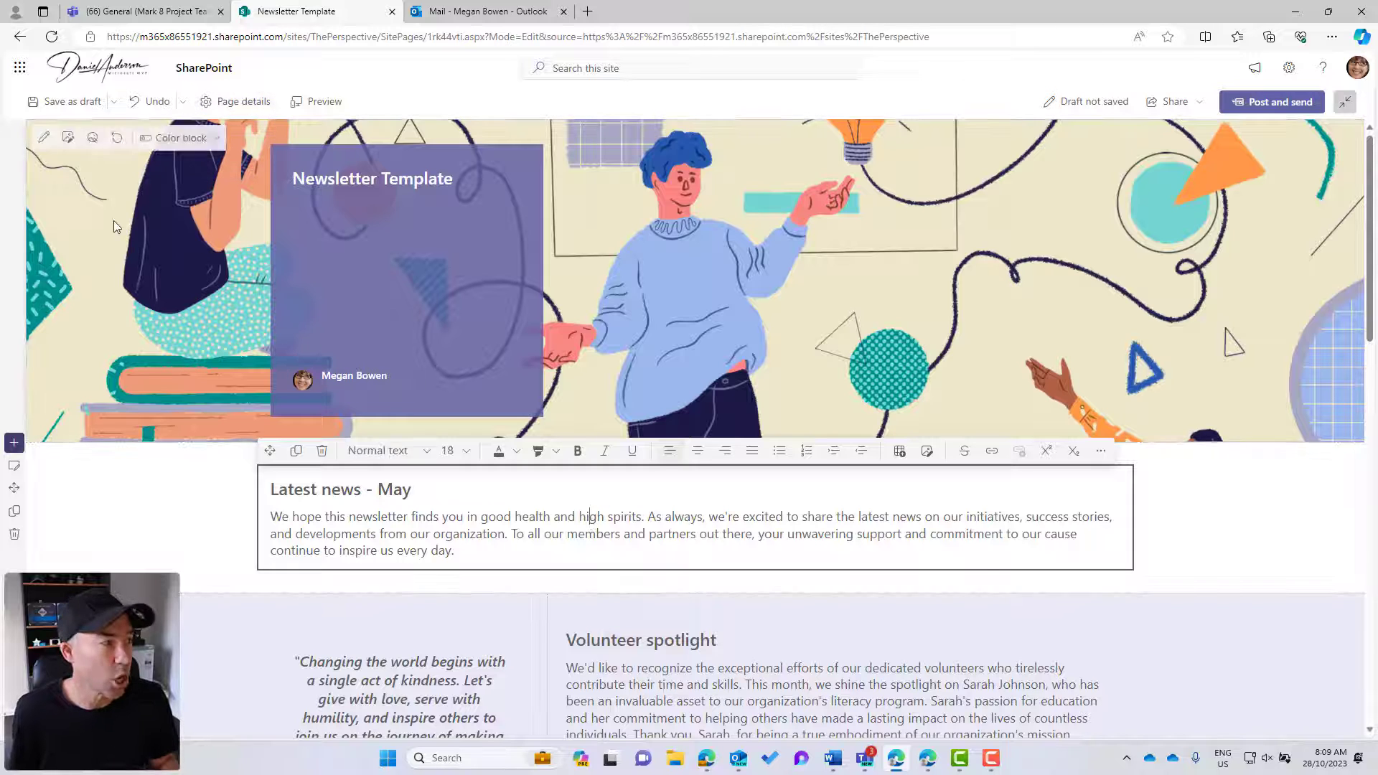
{"action": "left_click", "coordinate": [71, 101]}
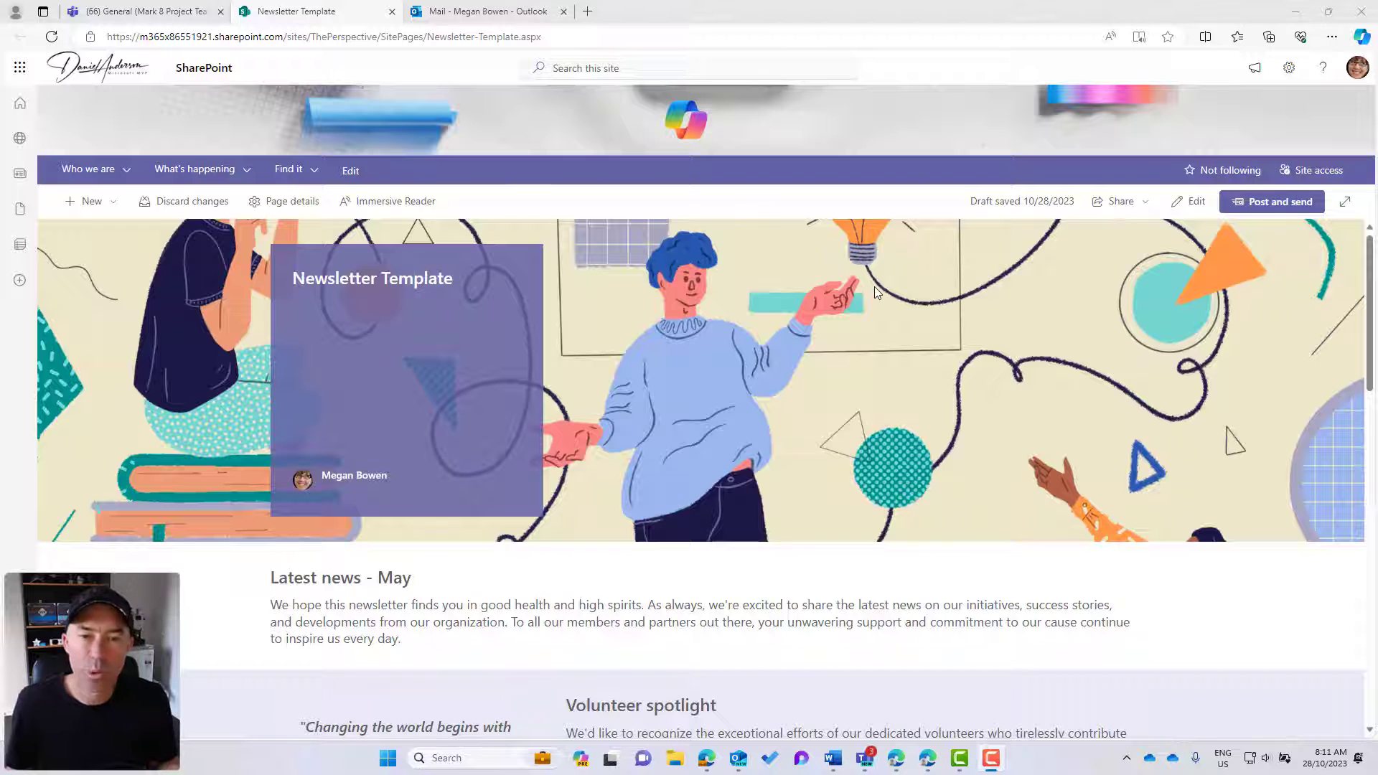
{"action": "mouse_move", "coordinate": [1252, 367]}
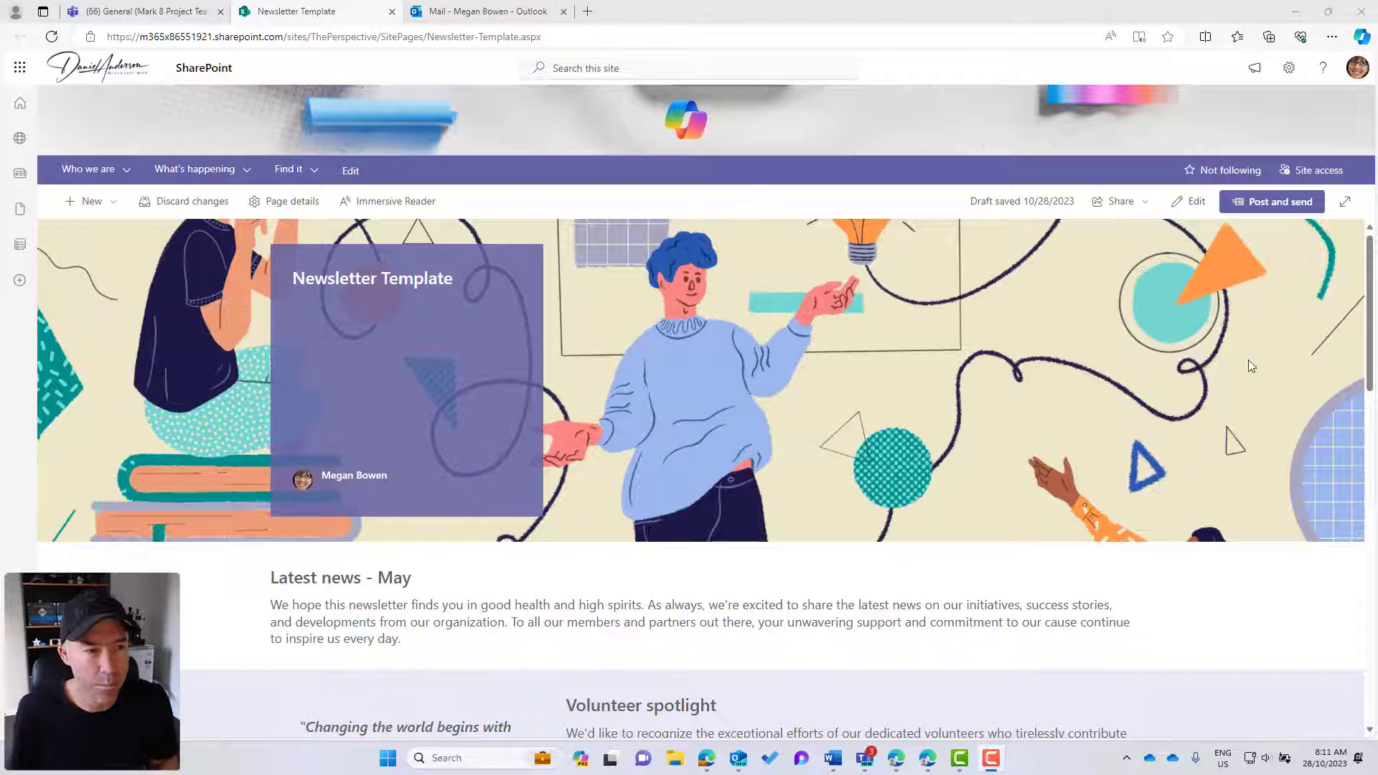
Put the 'Newsletter Template' draft back into edit mode
{"action": "left_click", "coordinate": [1190, 201]}
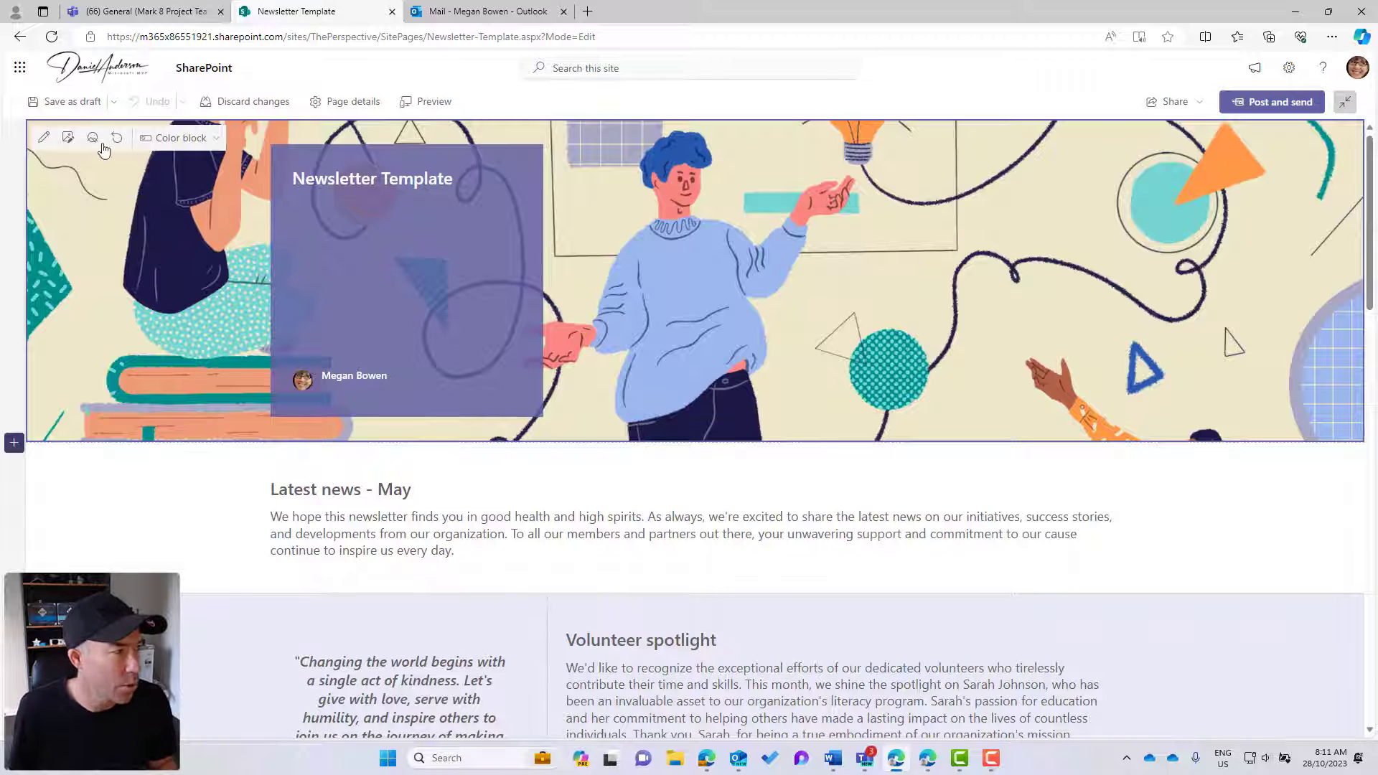
Save the page as a template titled 'Our Newsletter Template'
{"action": "left_click", "coordinate": [113, 101]}
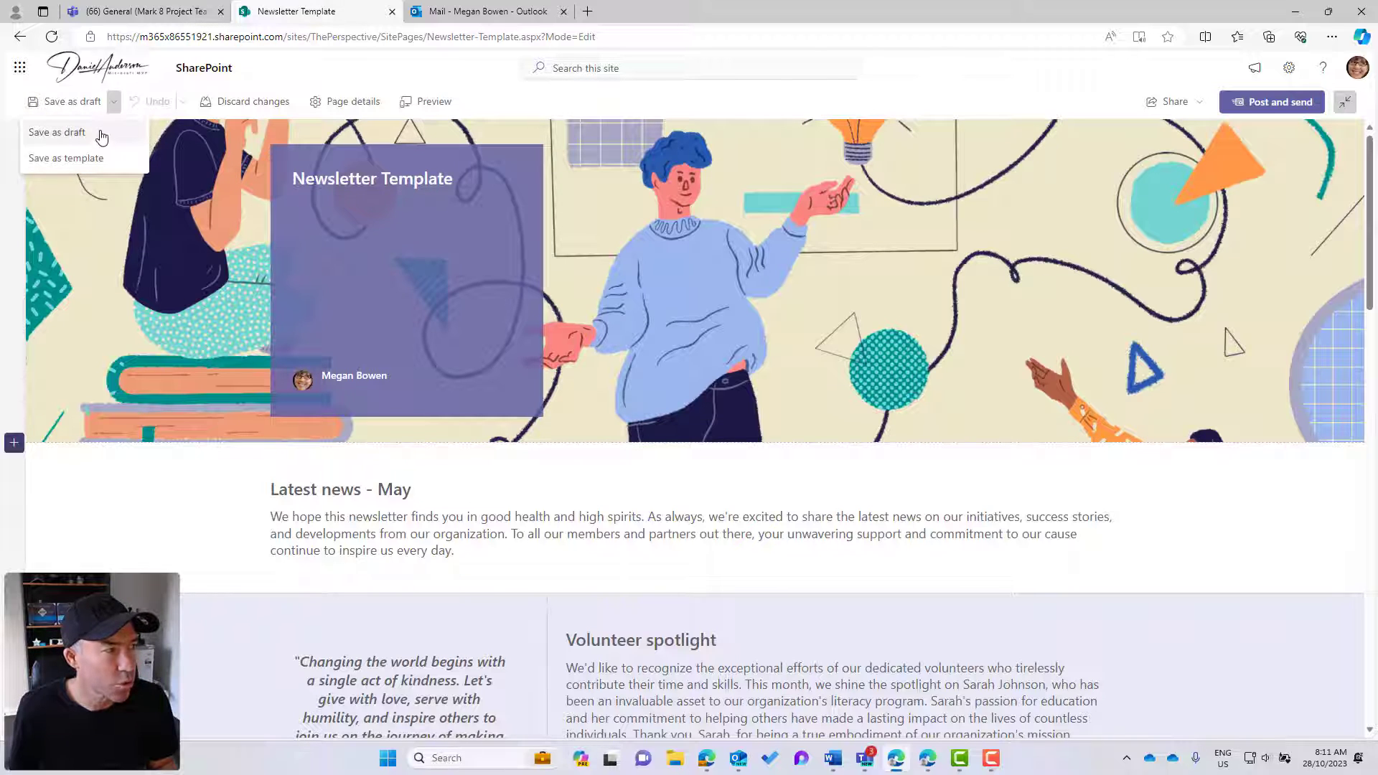
{"action": "left_click", "coordinate": [66, 158]}
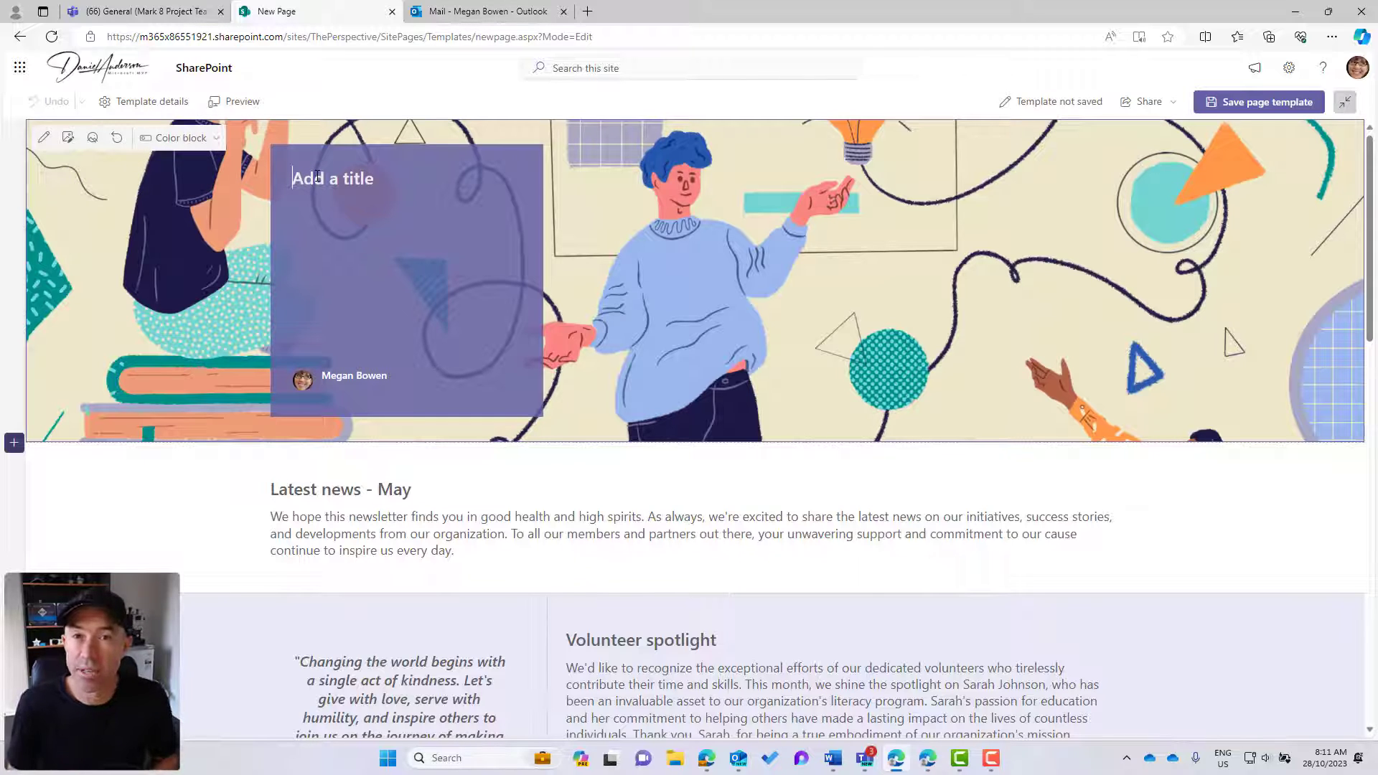
{"action": "type", "text": "Our Newsletter Template"}
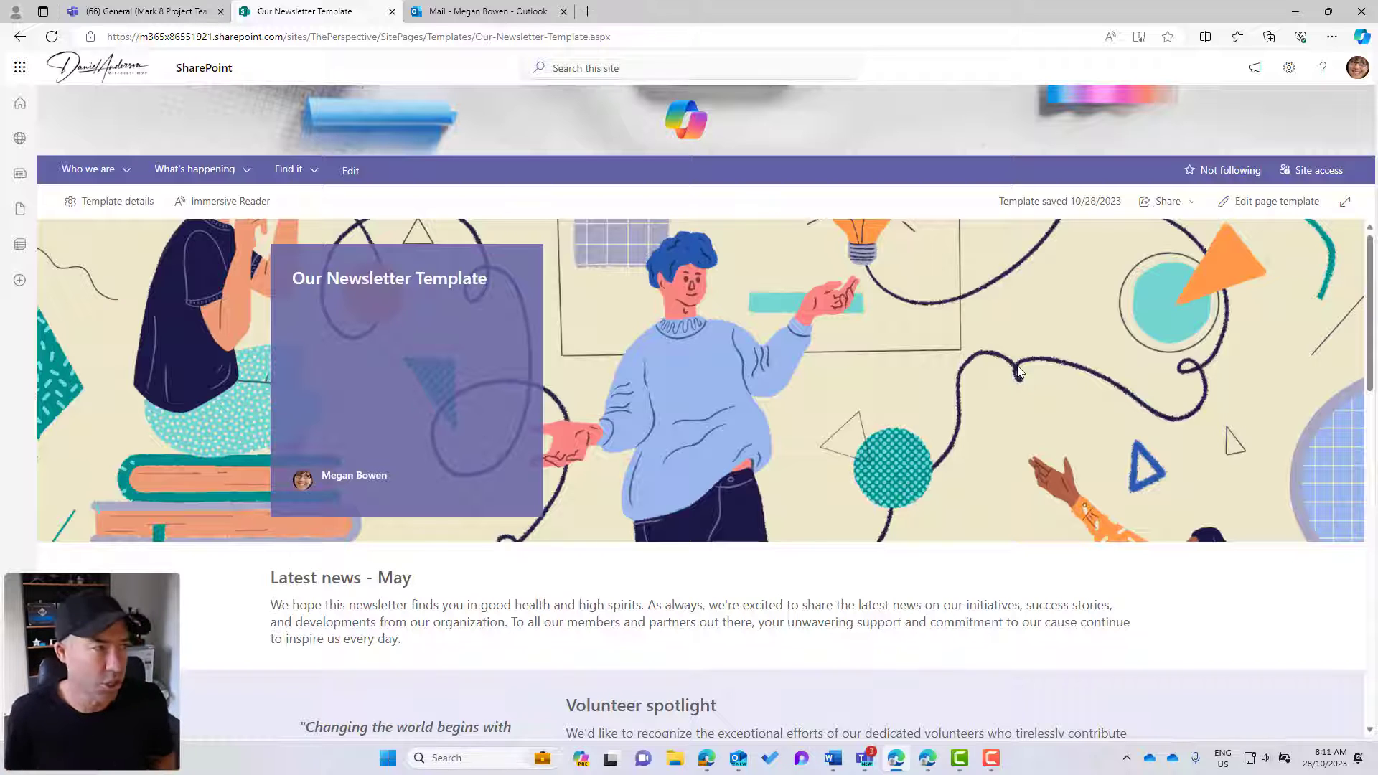
{"action": "mouse_move", "coordinate": [981, 388]}
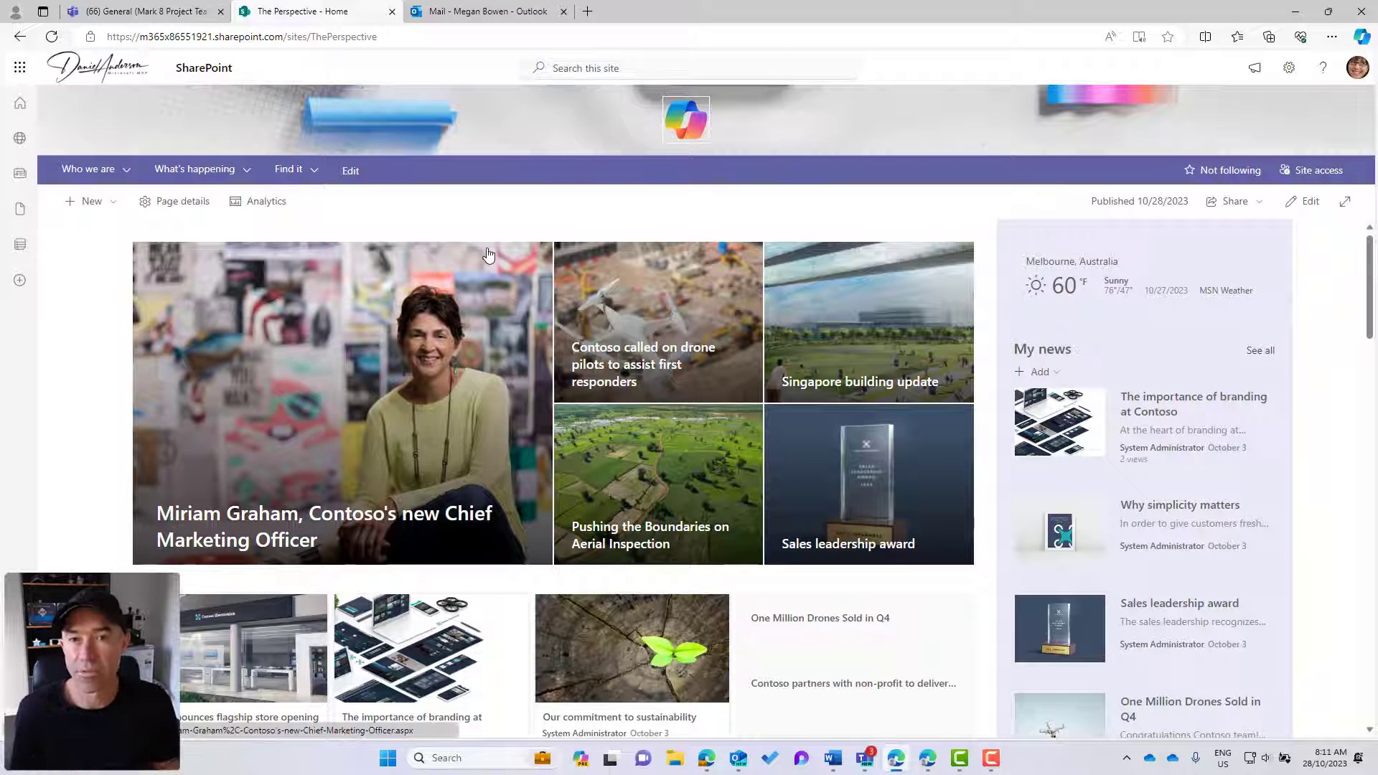
Start a news post from 'Our Newsletter Template' under Saved on this site
{"action": "left_click", "coordinate": [86, 201]}
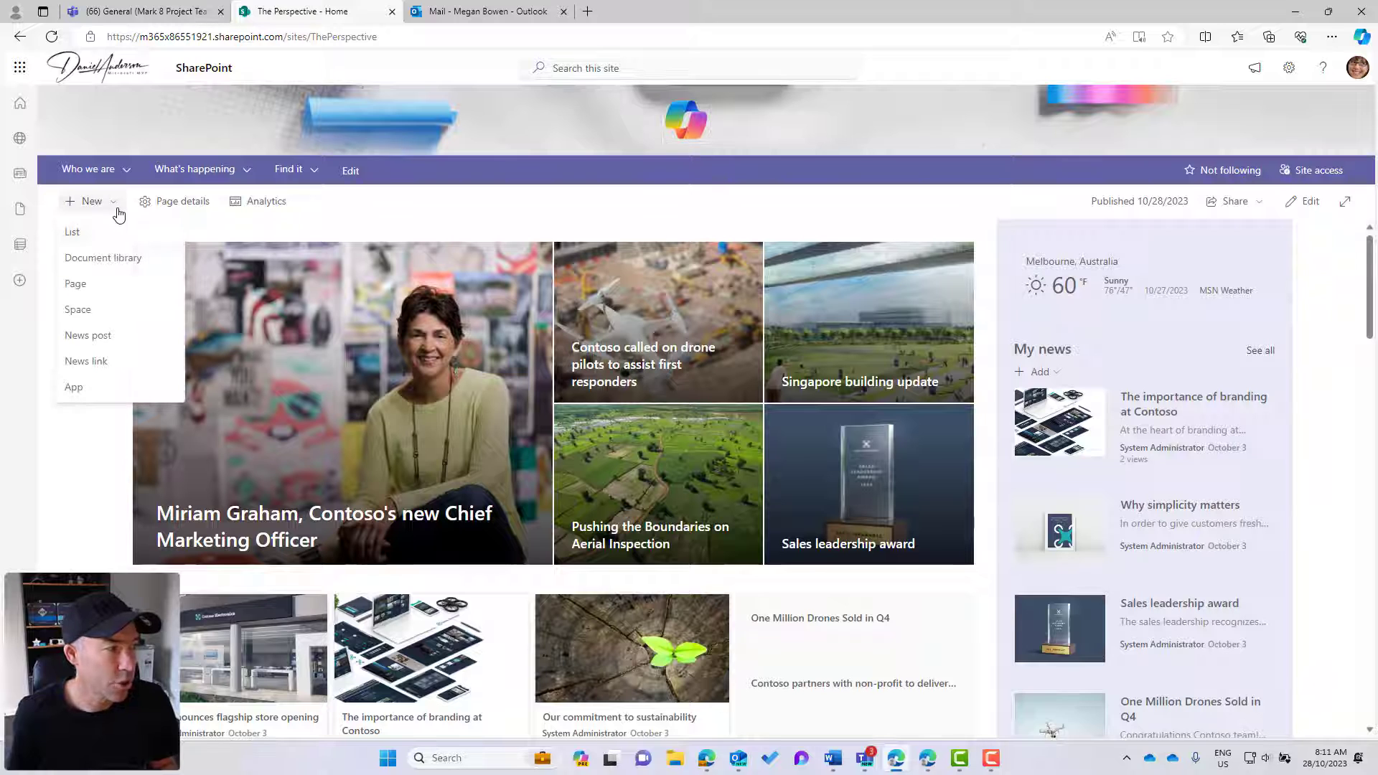
{"action": "left_click", "coordinate": [88, 335]}
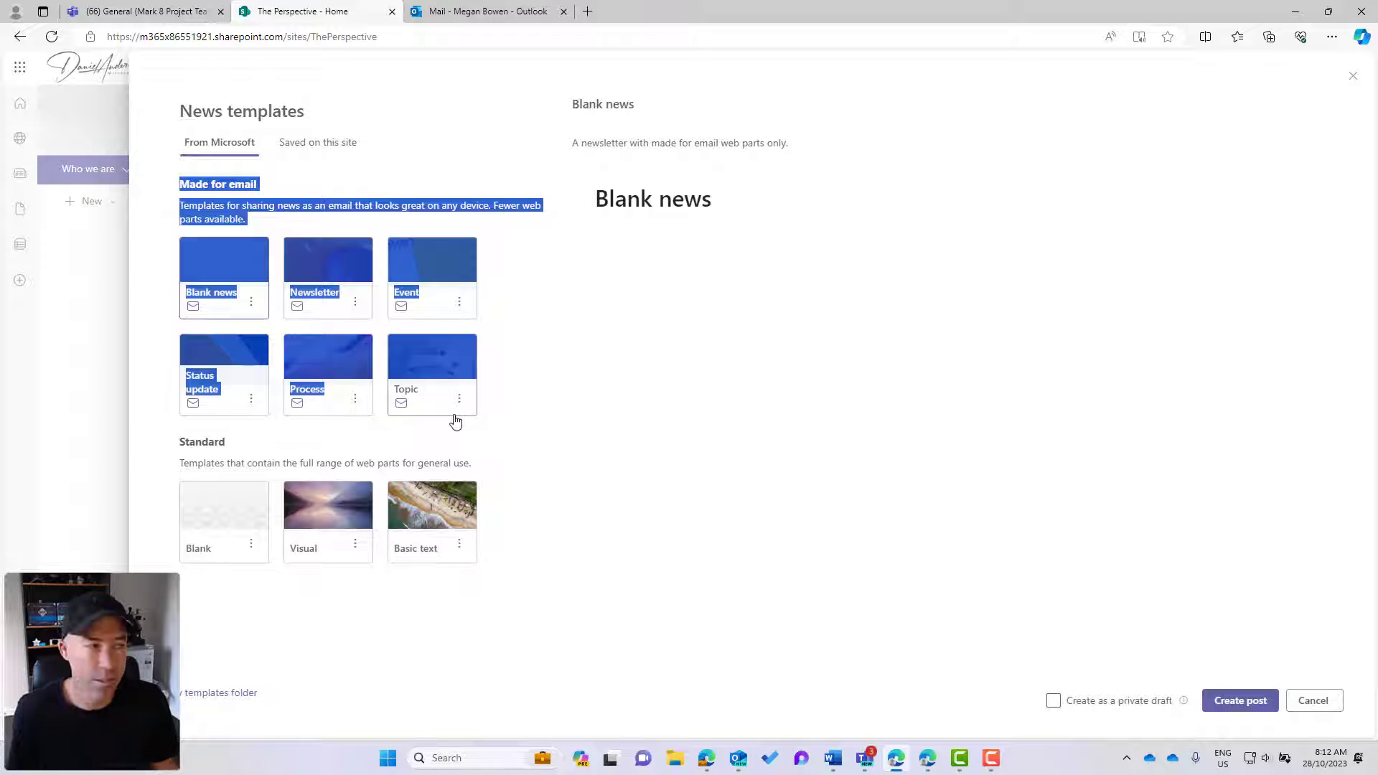
{"action": "left_click", "coordinate": [318, 143]}
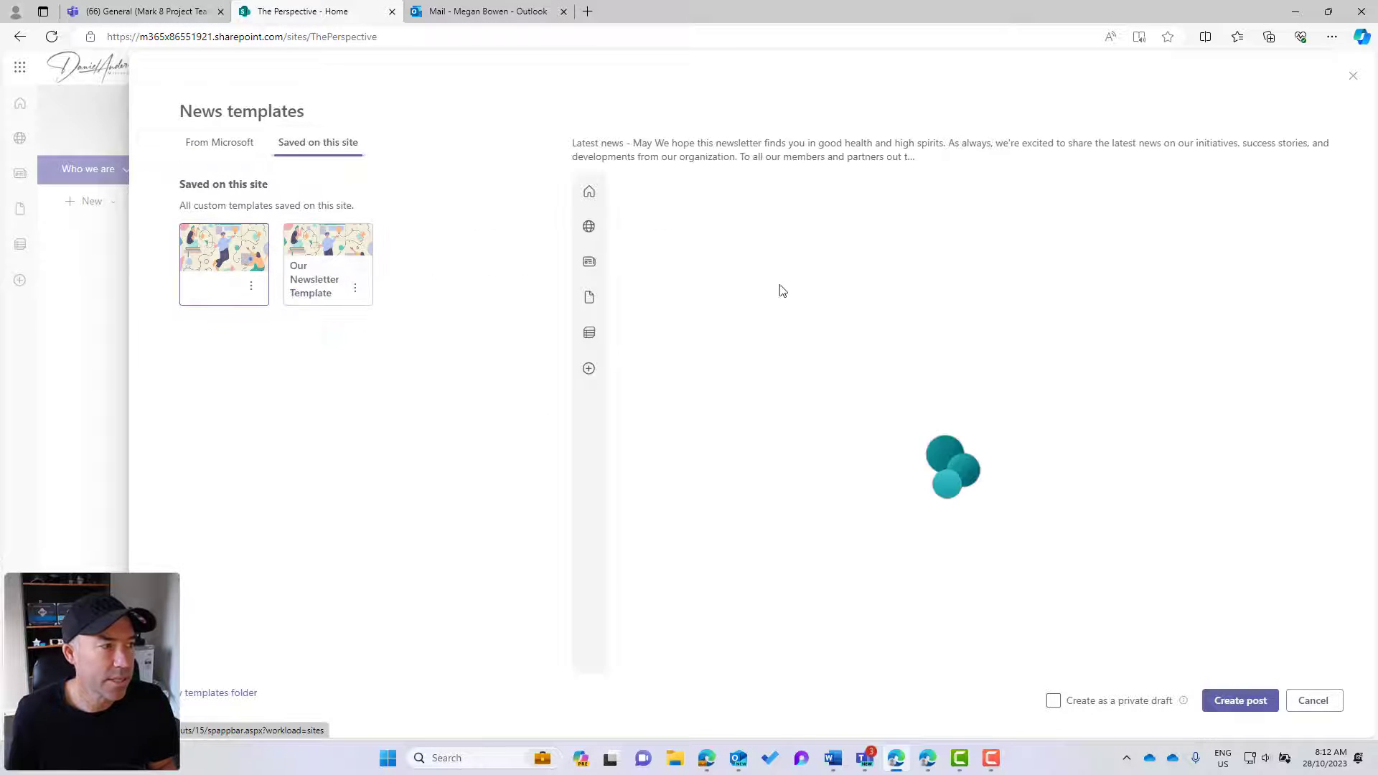
{"action": "left_click", "coordinate": [327, 255]}
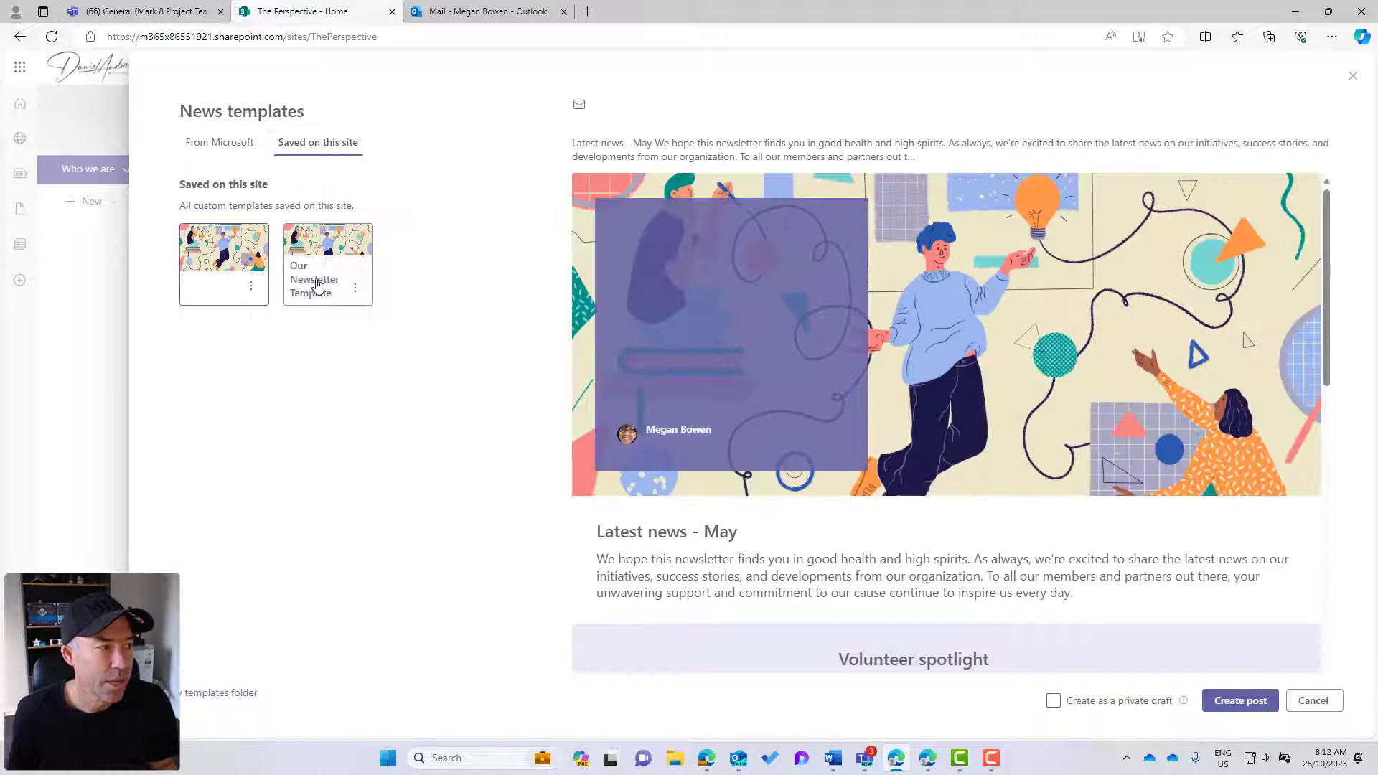
{"action": "left_click", "coordinate": [327, 255]}
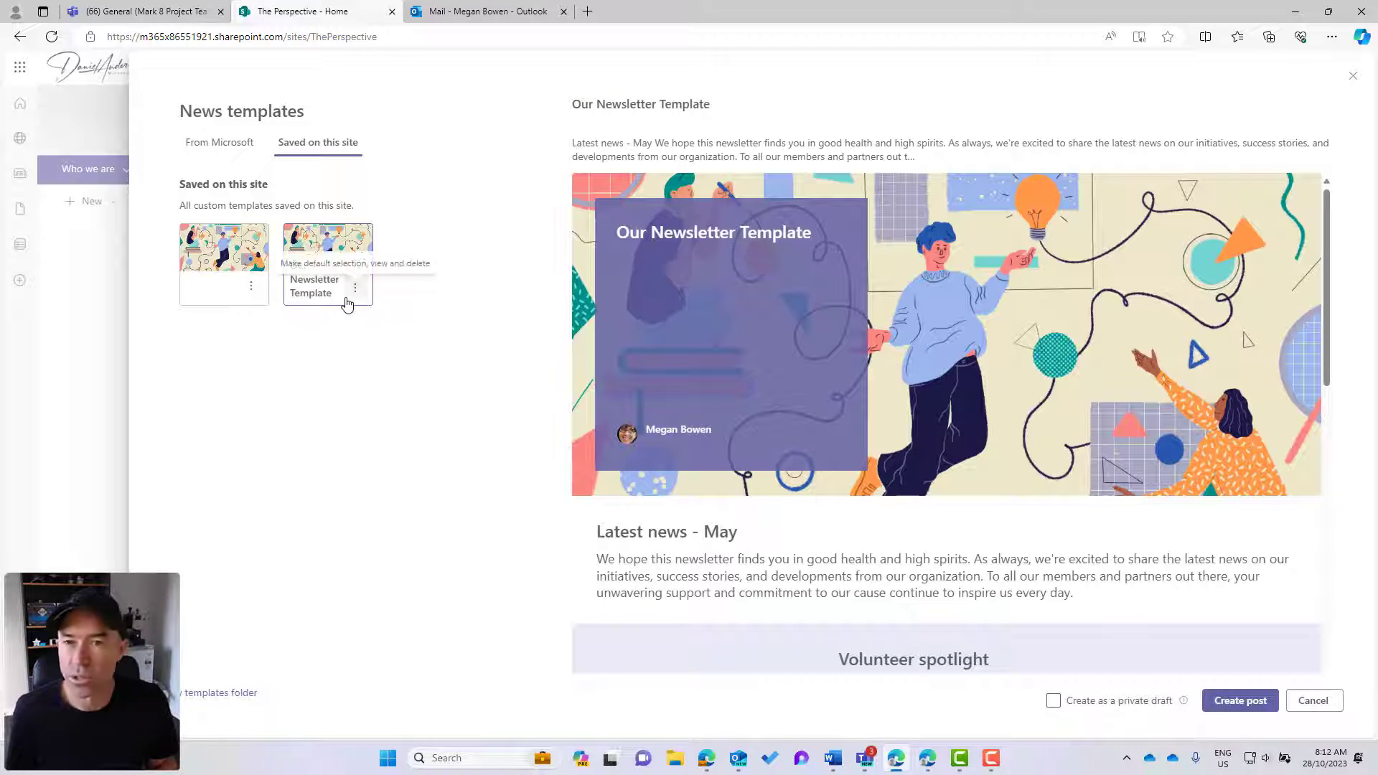
{"action": "scroll", "scroll_direction": "down", "scroll_amount": 3}
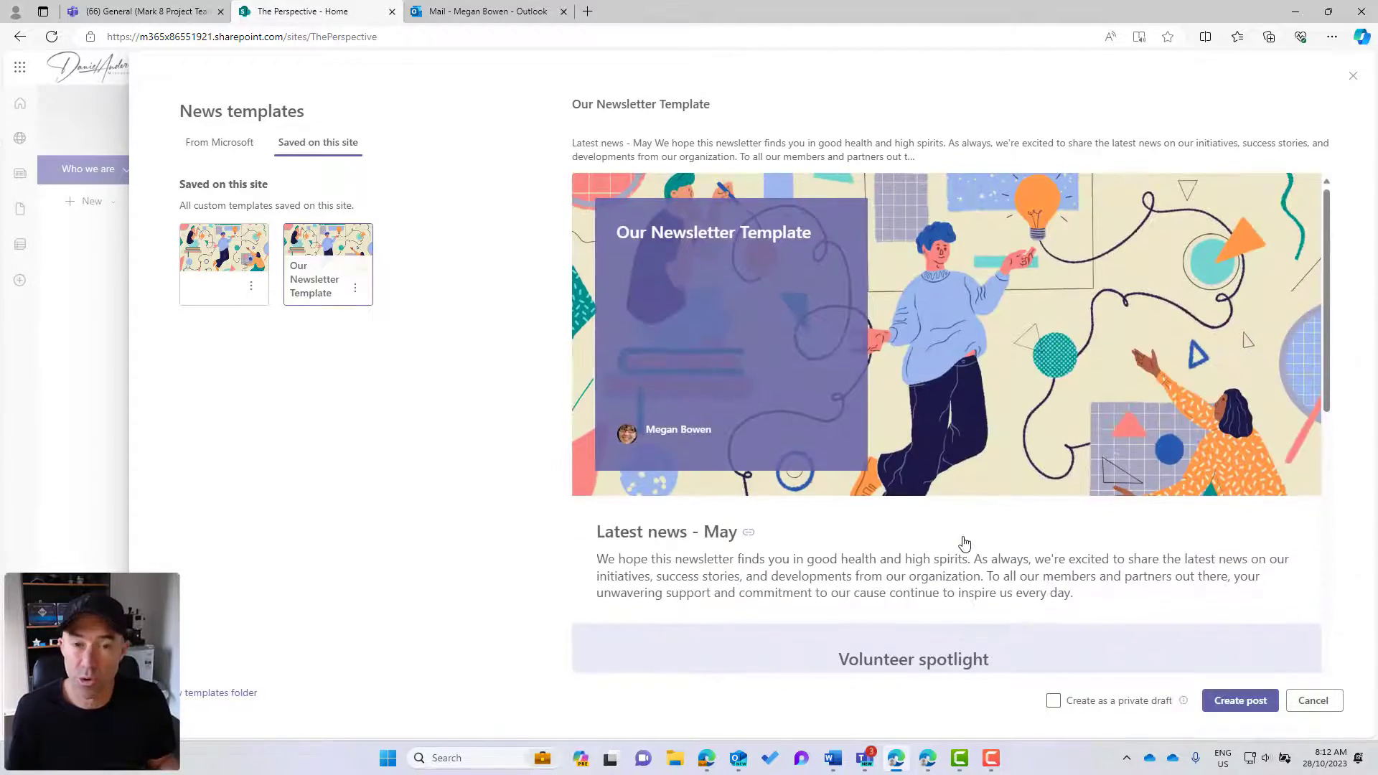
{"action": "scroll", "scroll_direction": "down", "scroll_amount": 3}
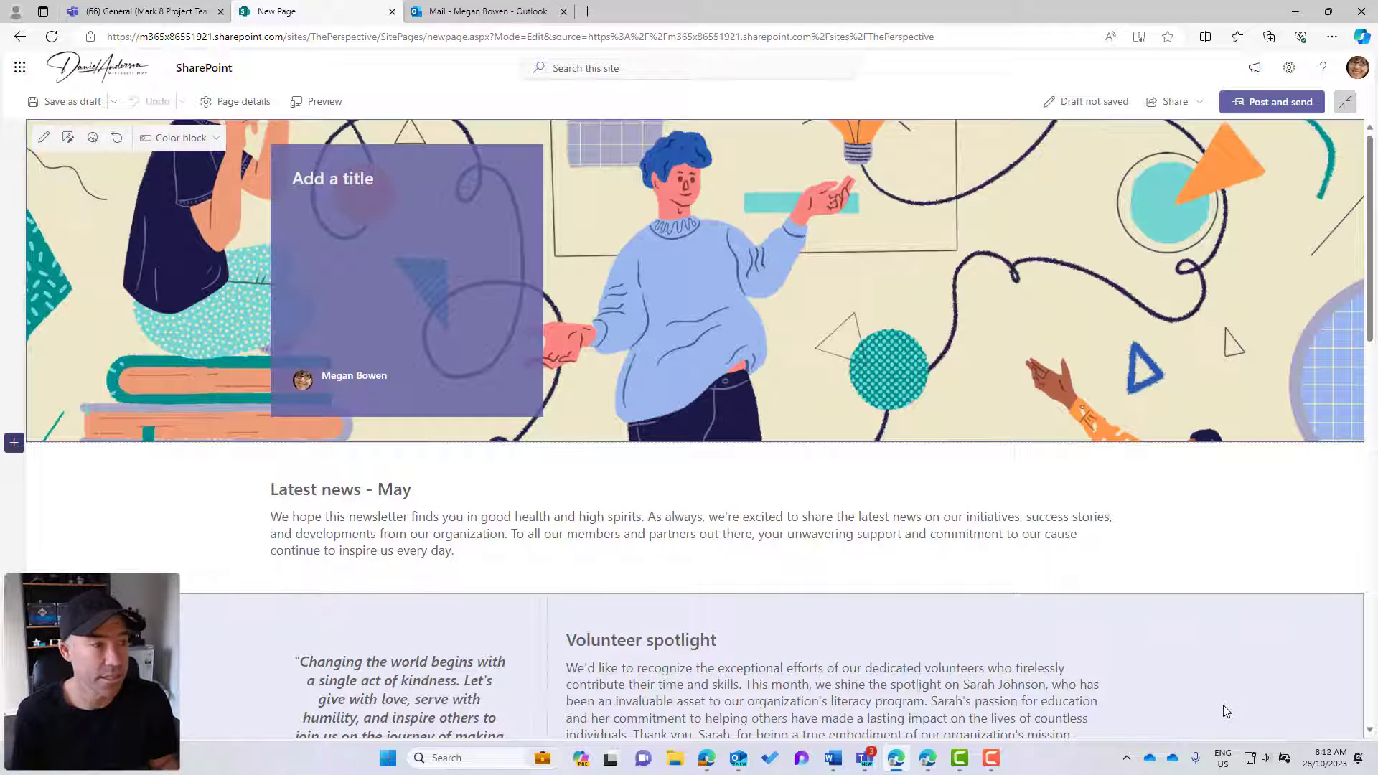
Title the post 'Edition No.1' after the blank-title warning, then post and send it
{"action": "scroll", "scroll_direction": "down", "scroll_amount": 3}
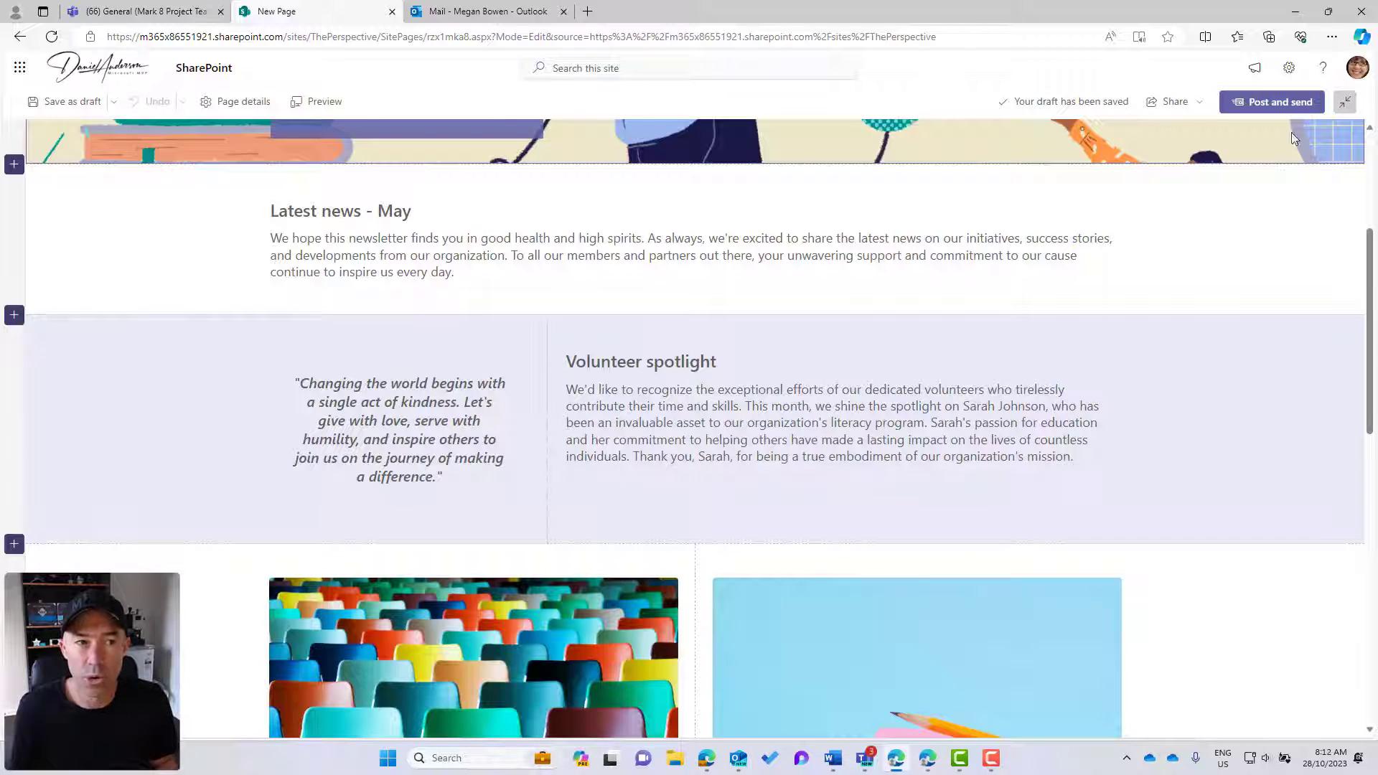
{"action": "left_click", "coordinate": [1277, 101]}
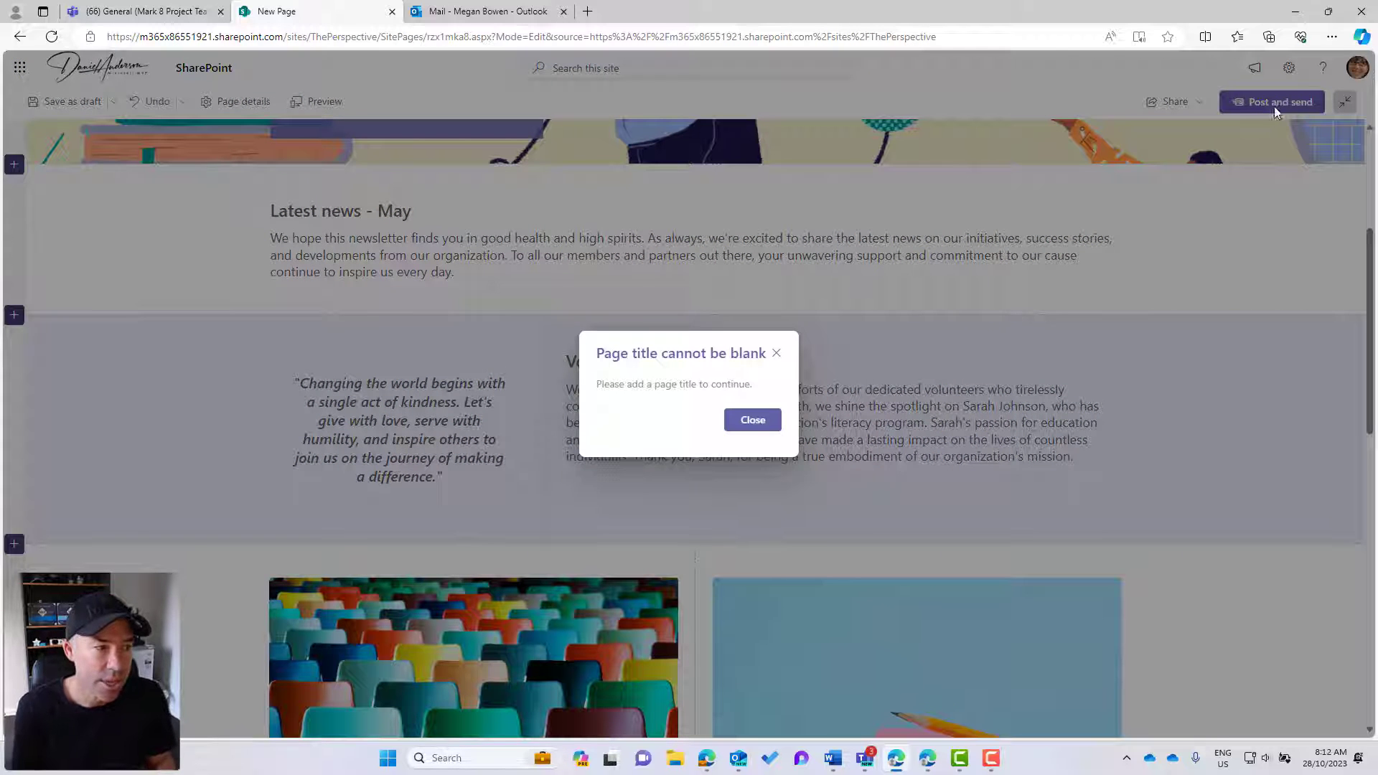
{"action": "left_click", "coordinate": [751, 419]}
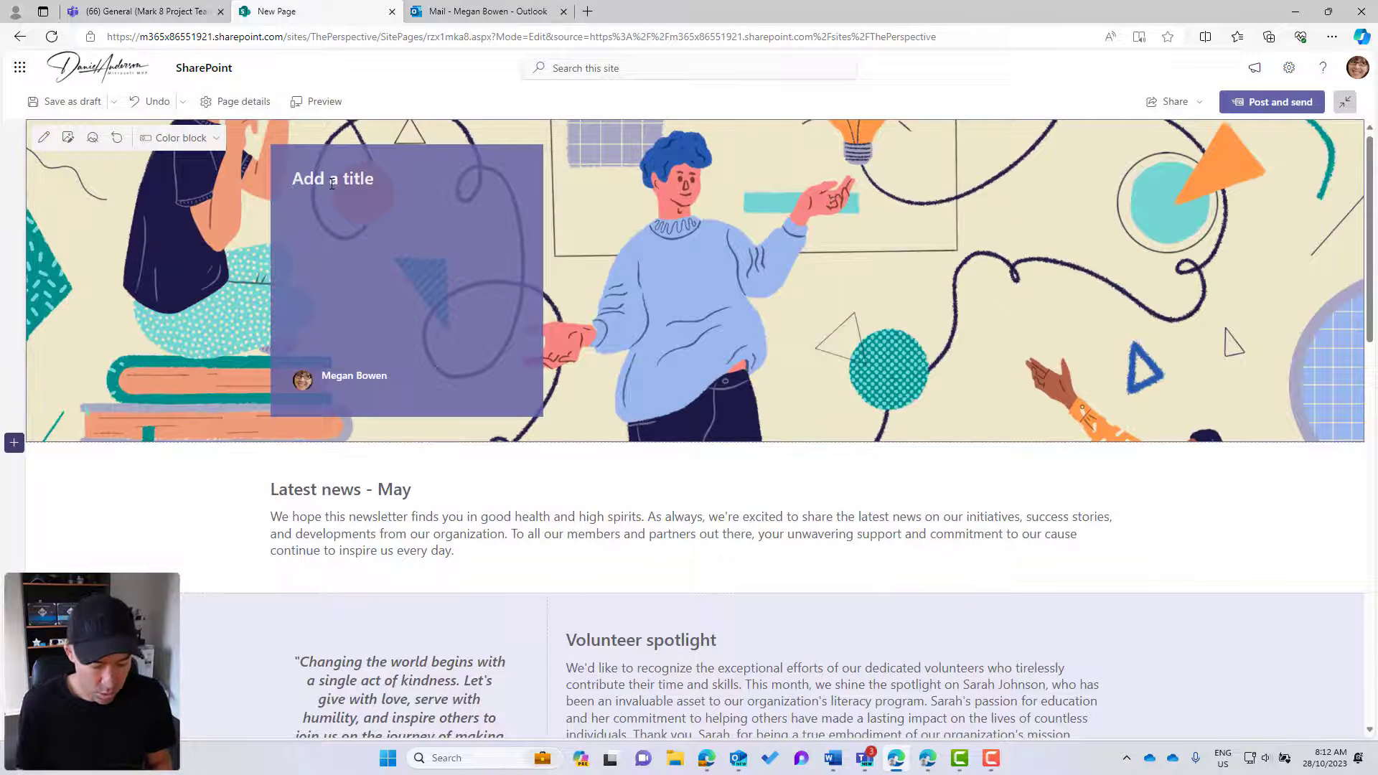
{"action": "type", "text": "Edition"}
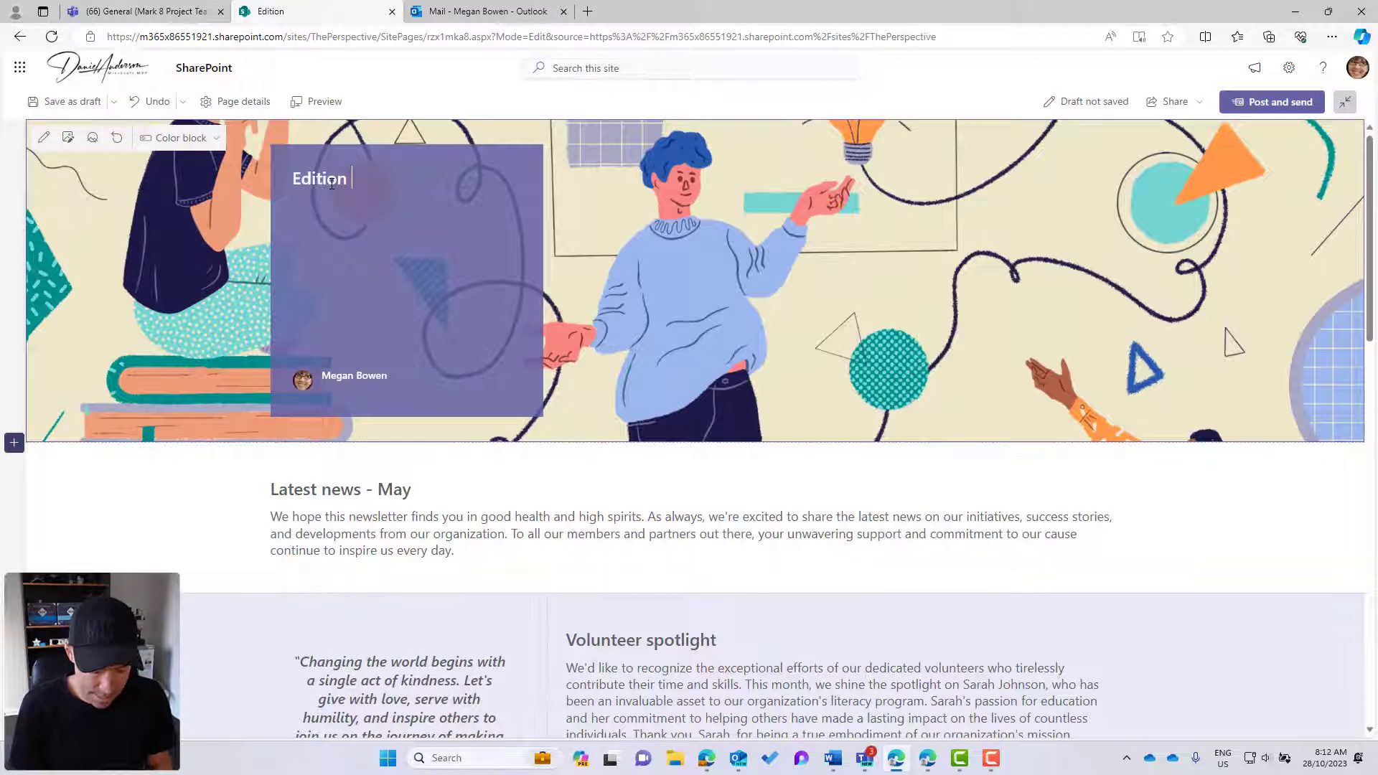
{"action": "type", "text": "No.1"}
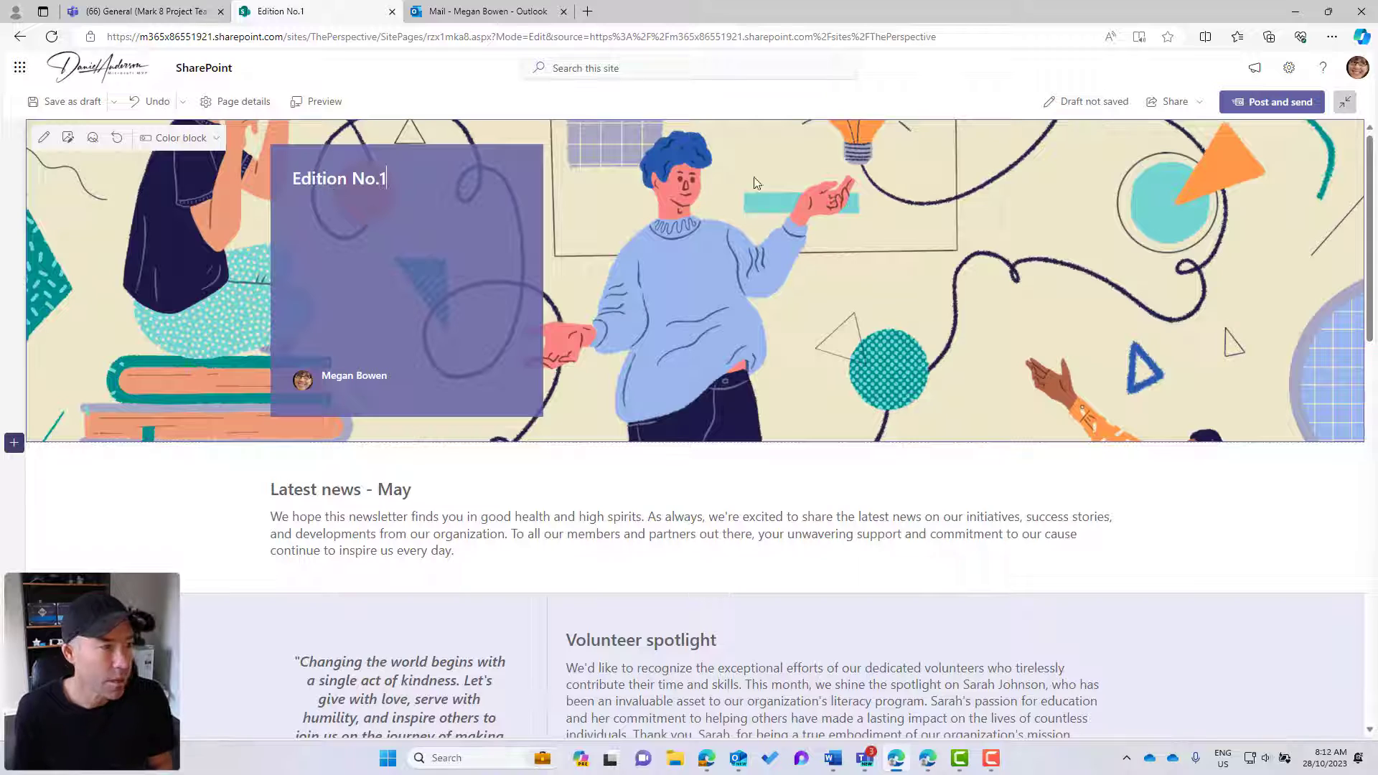
{"action": "left_click", "coordinate": [1271, 101]}
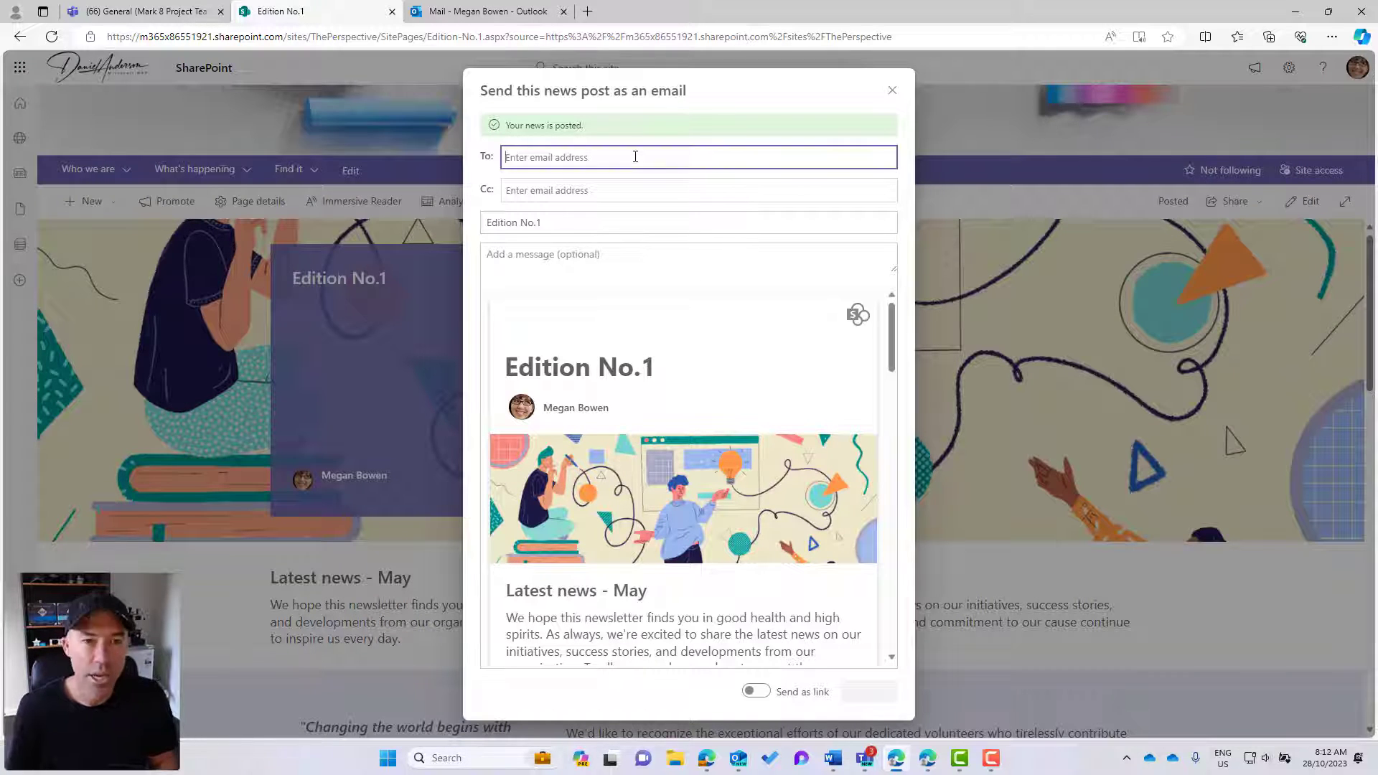
Send the Edition No.1 post by email to colleague Alex after reviewing the preview
{"action": "type", "text": "alex"}
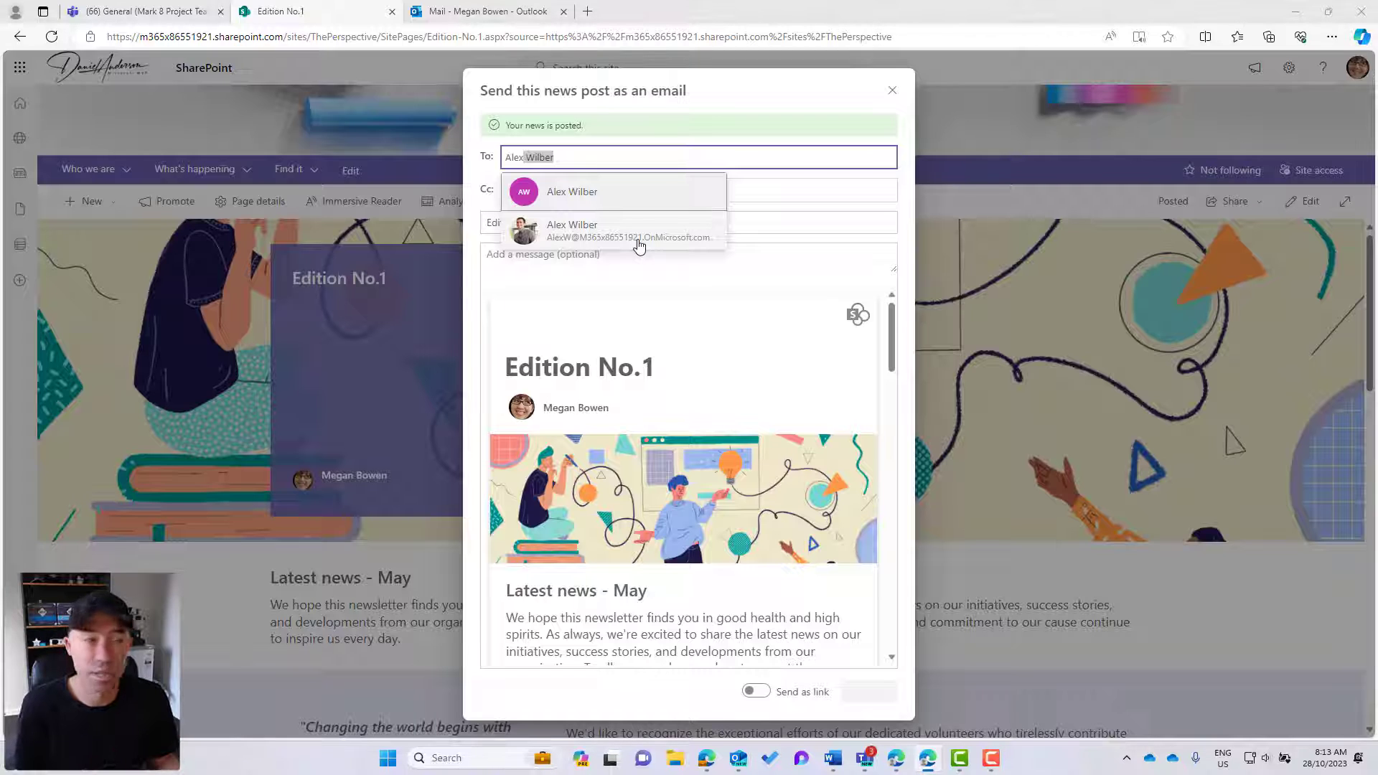
{"action": "left_click", "coordinate": [572, 192]}
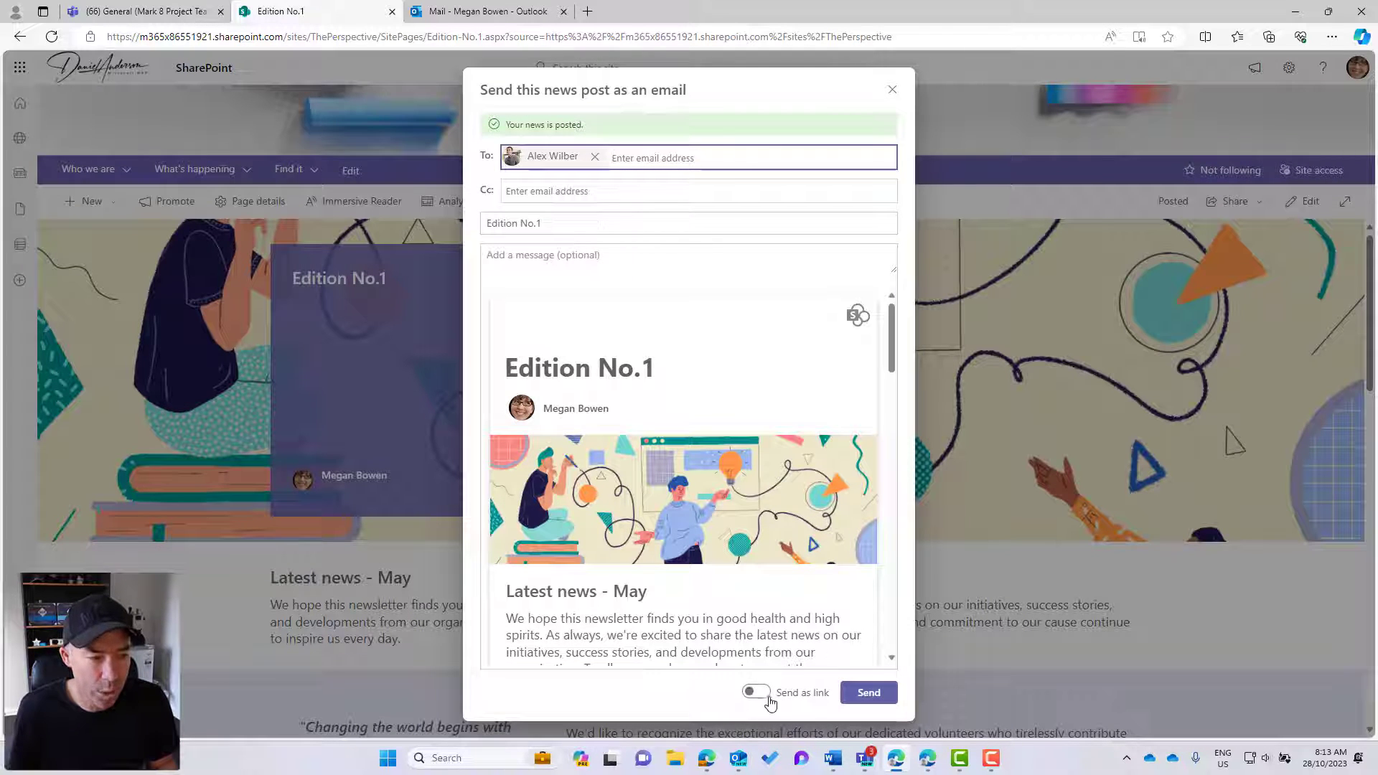
{"action": "scroll", "scroll_direction": "down", "scroll_amount": 3}
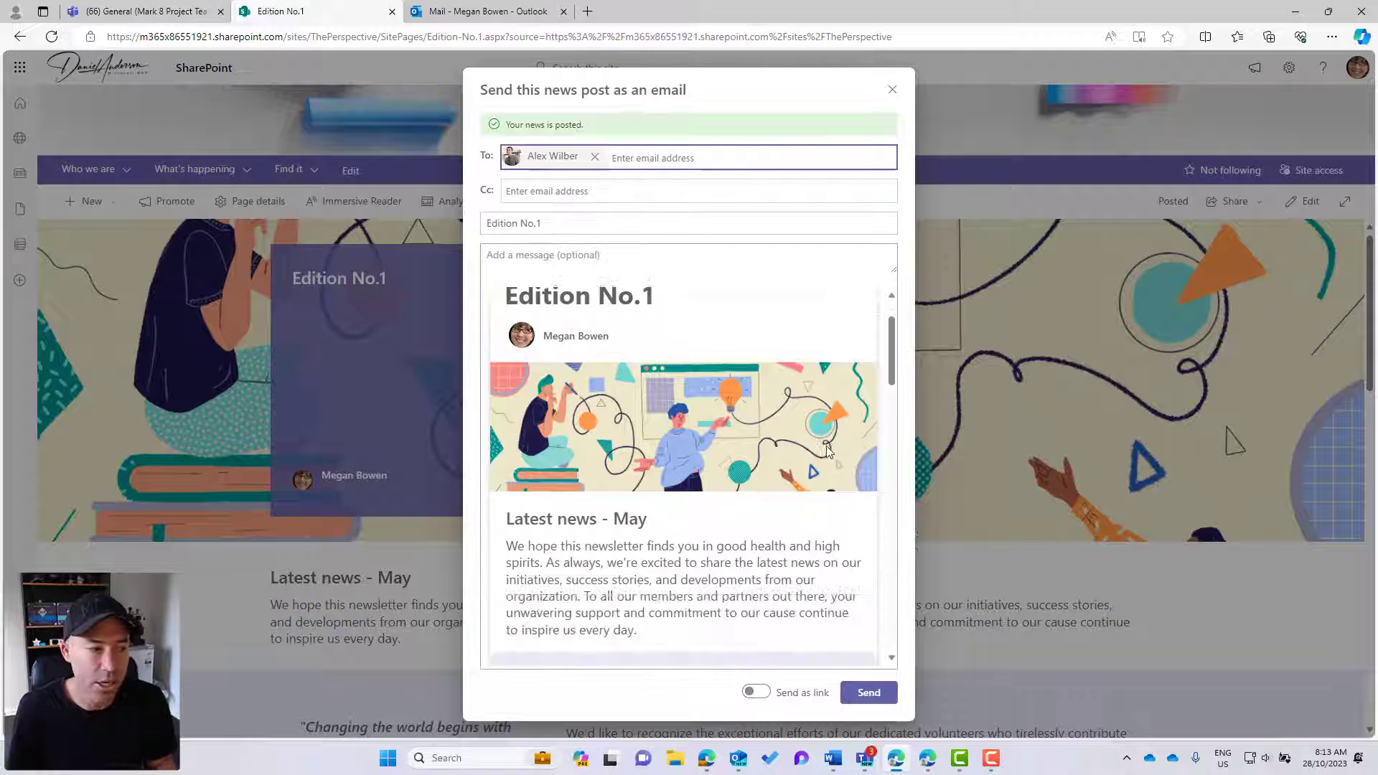
{"action": "scroll", "scroll_direction": "down", "scroll_amount": 3}
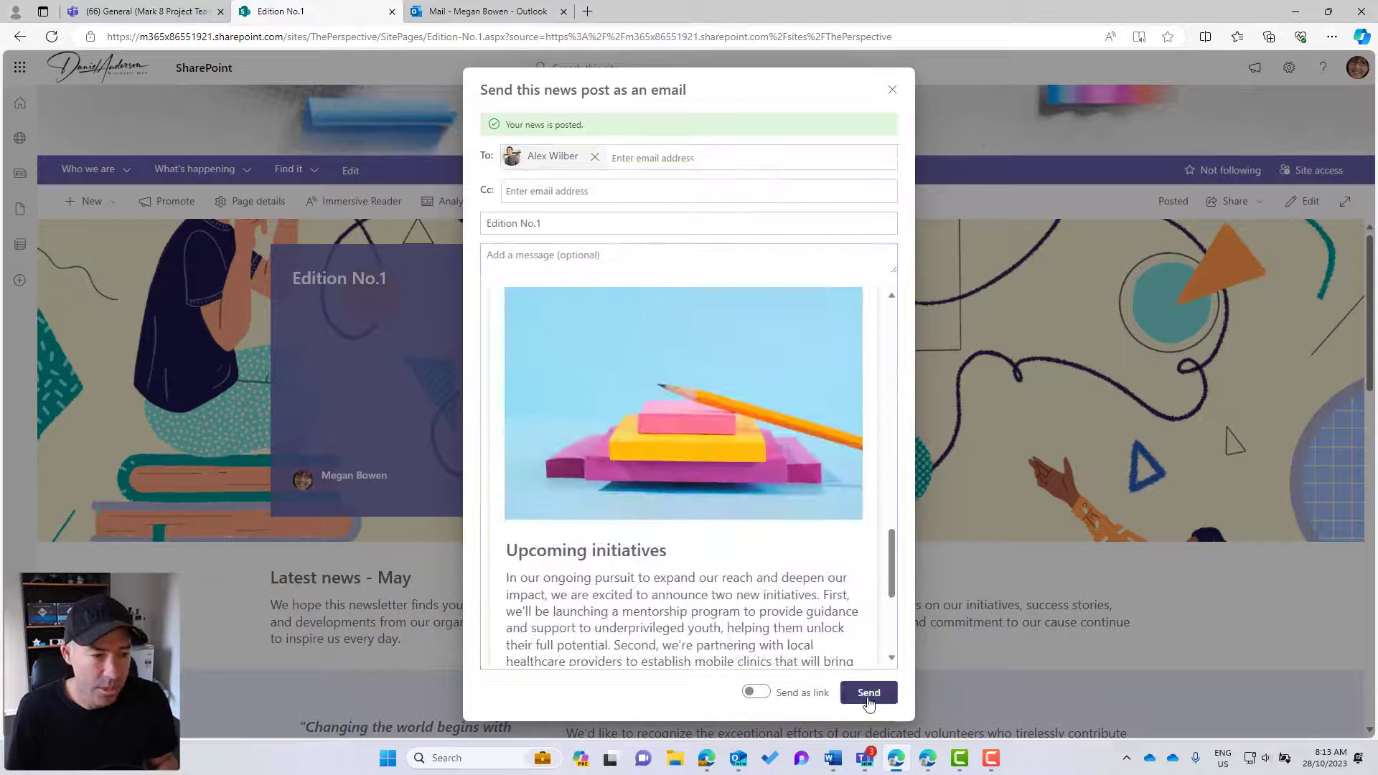
{"action": "left_click", "coordinate": [869, 692]}
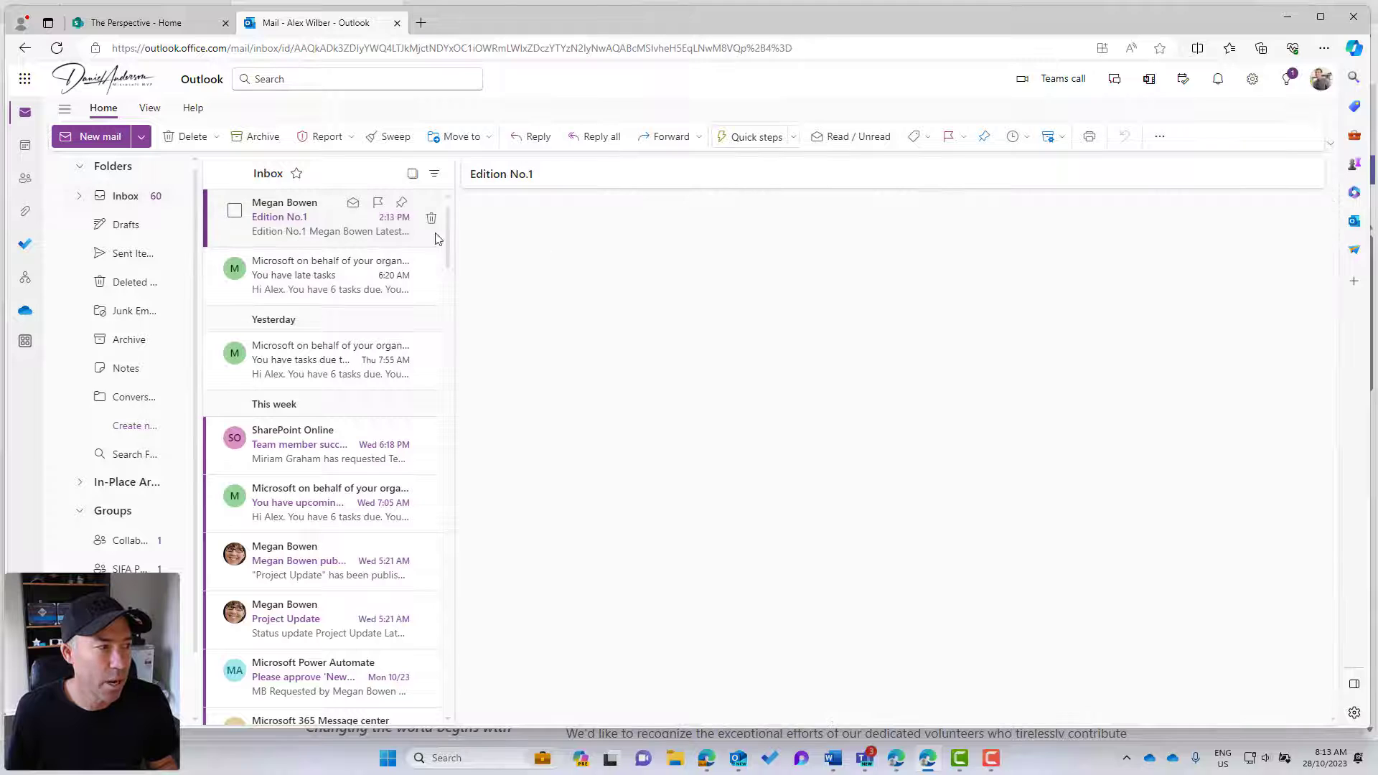
Open the Edition No.1 email and scroll through its header, news, quote and volunteer spotlight
{"action": "left_click", "coordinate": [298, 217]}
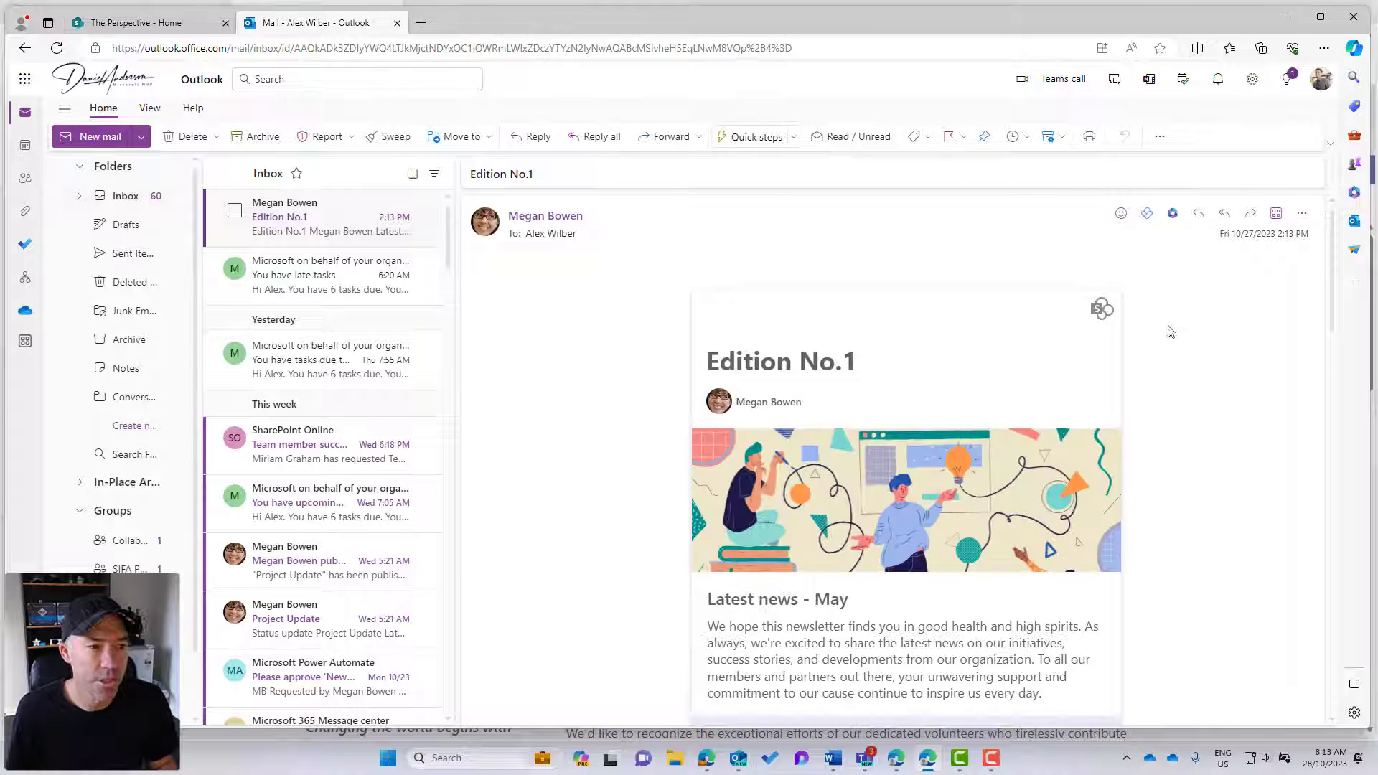
{"action": "mouse_move", "coordinate": [1029, 333]}
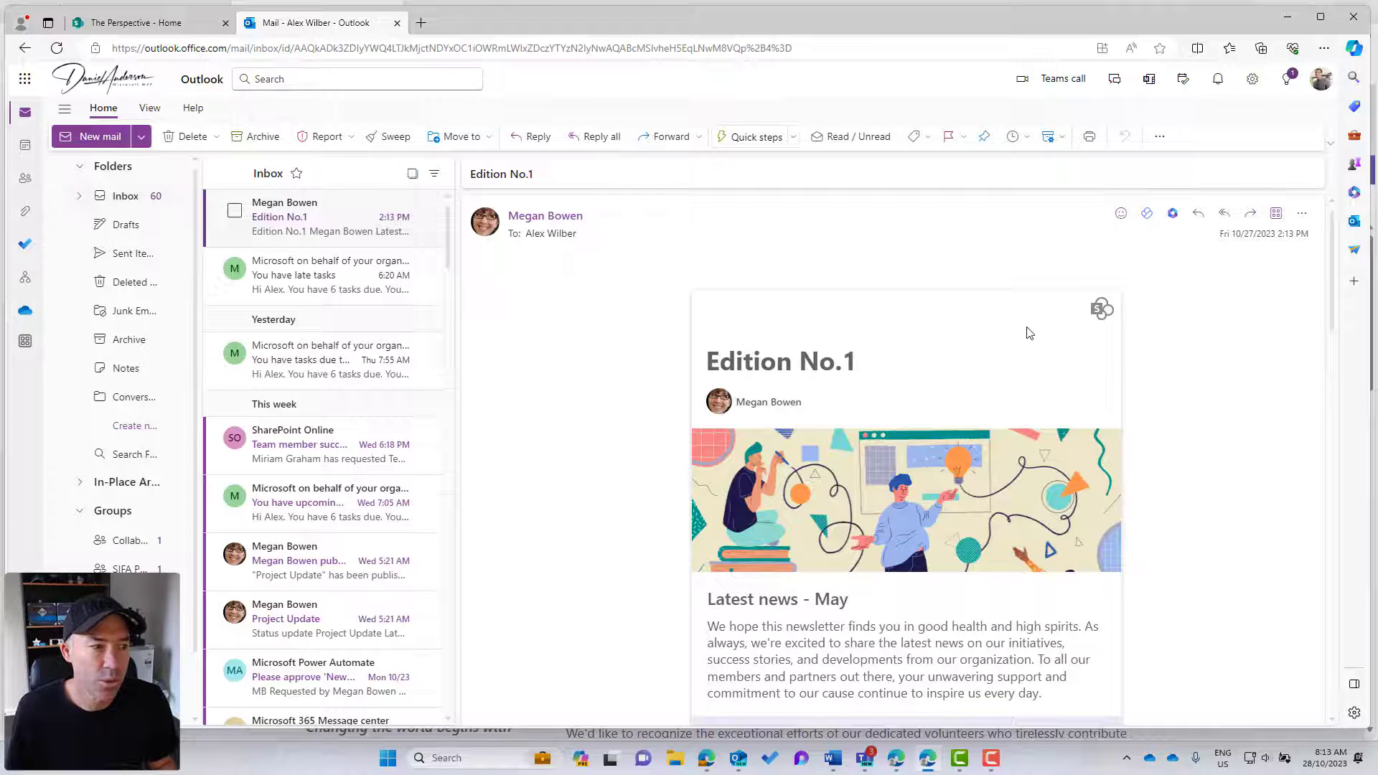
{"action": "scroll", "scroll_direction": "down", "scroll_amount": 3}
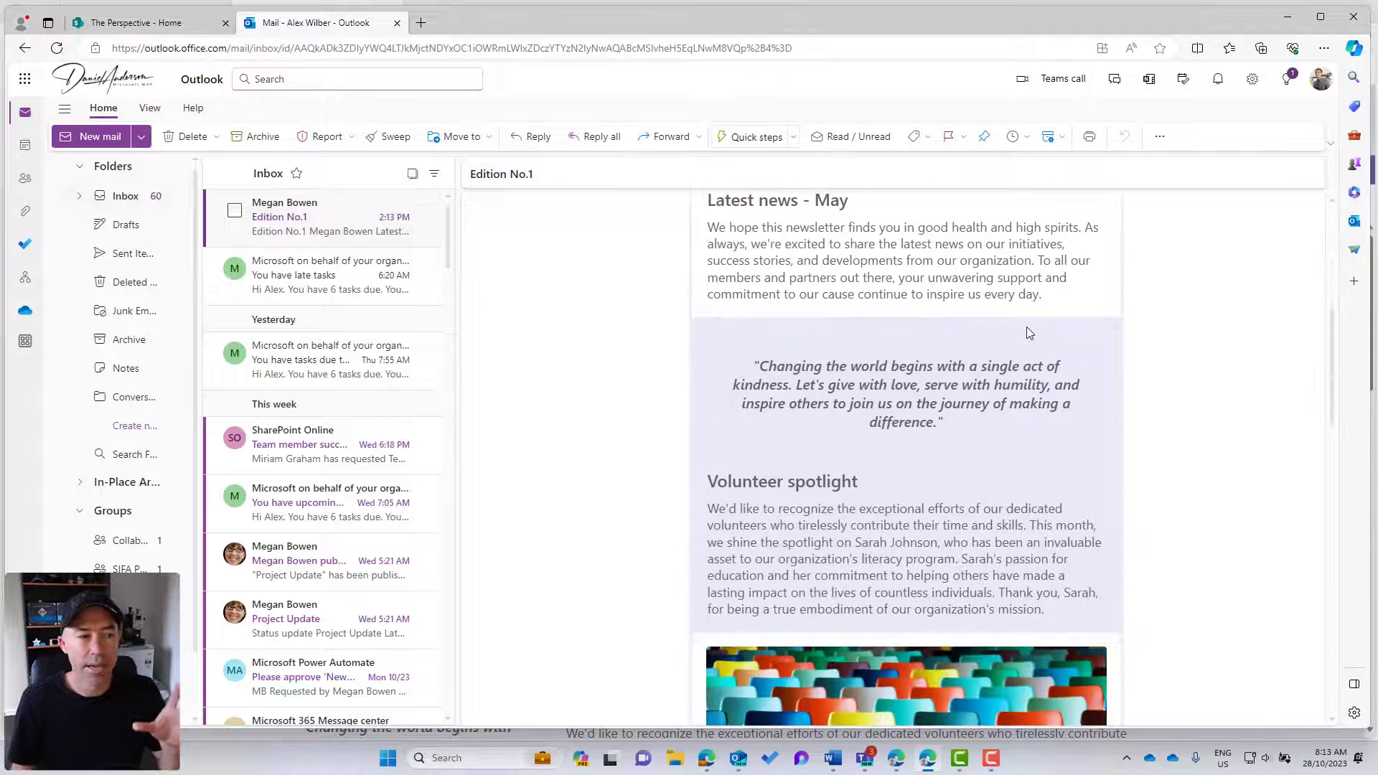
{"action": "scroll", "scroll_direction": "down", "scroll_amount": 3}
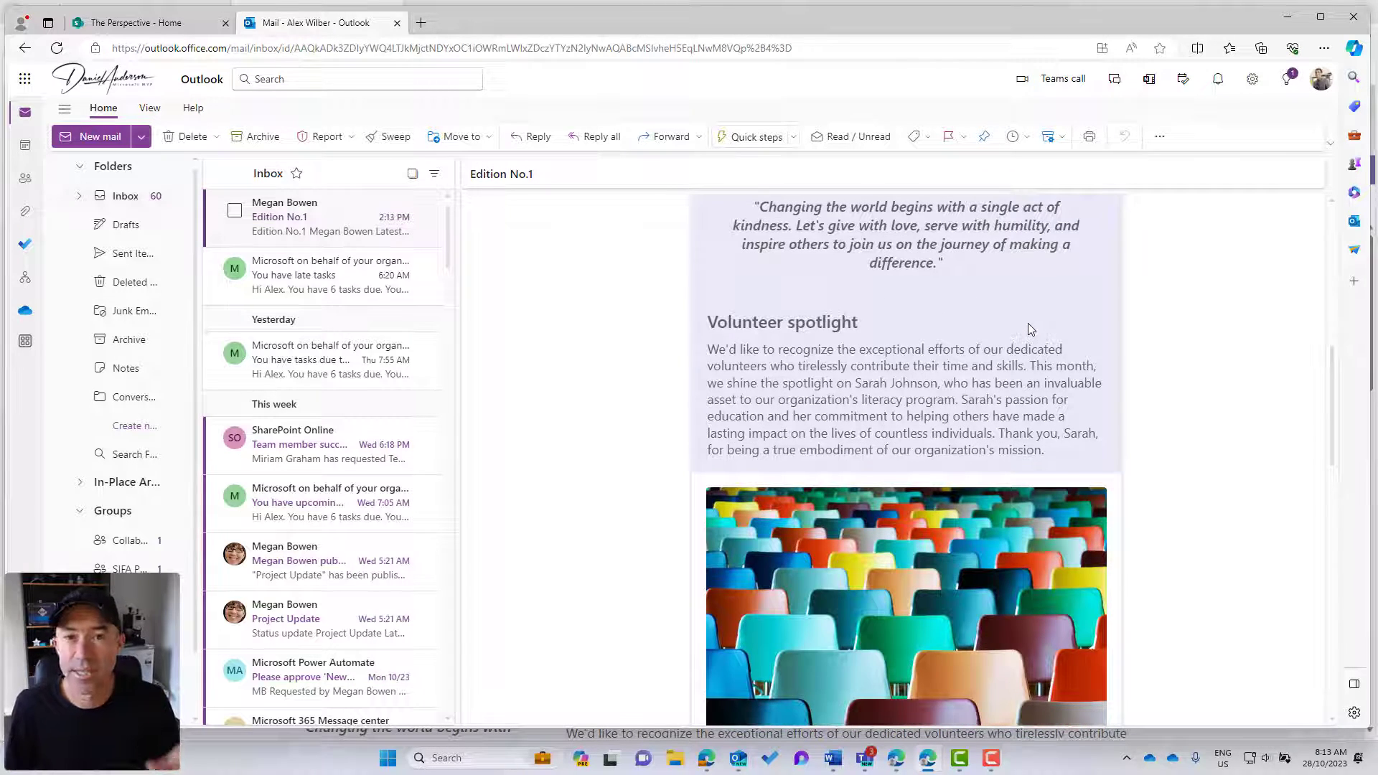
{"action": "scroll", "scroll_direction": "down", "scroll_amount": 3}
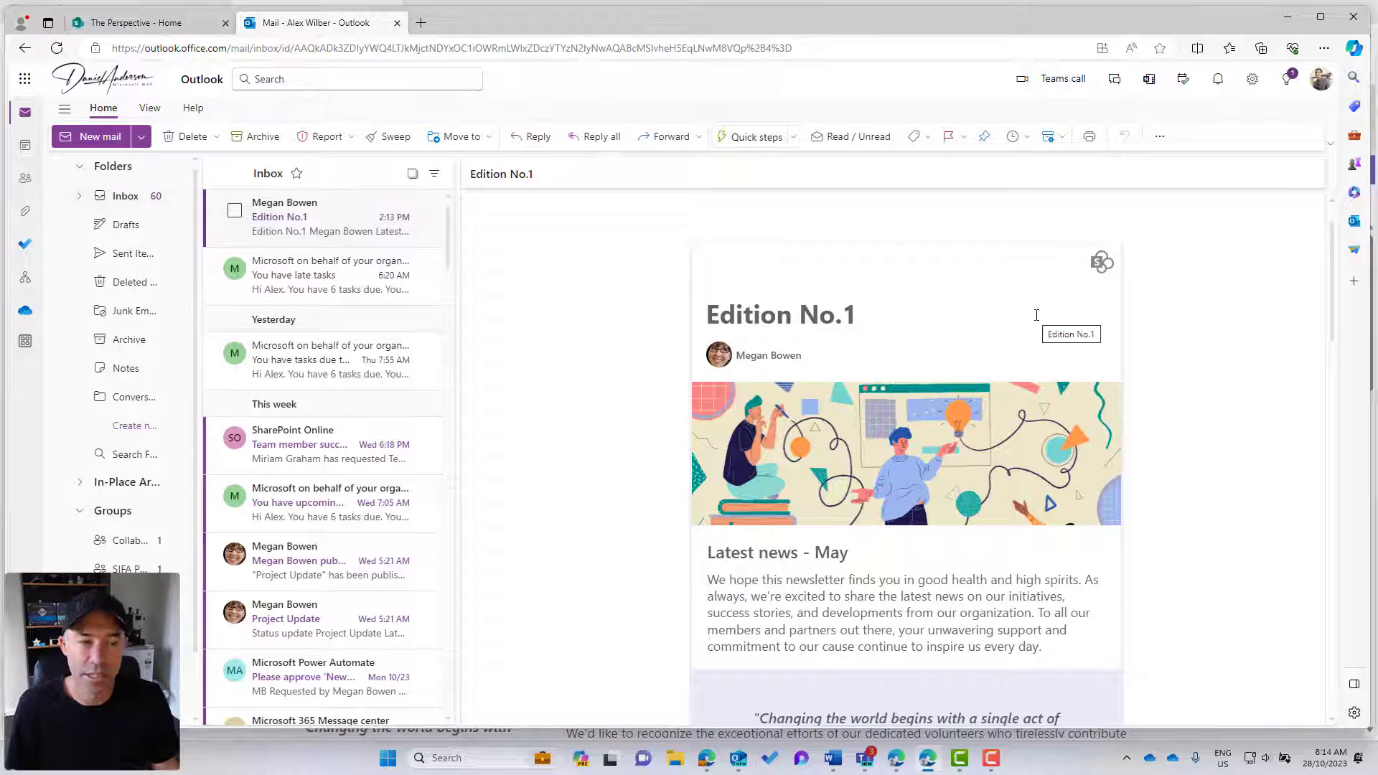
{"action": "scroll", "scroll_direction": "down", "scroll_amount": 3}
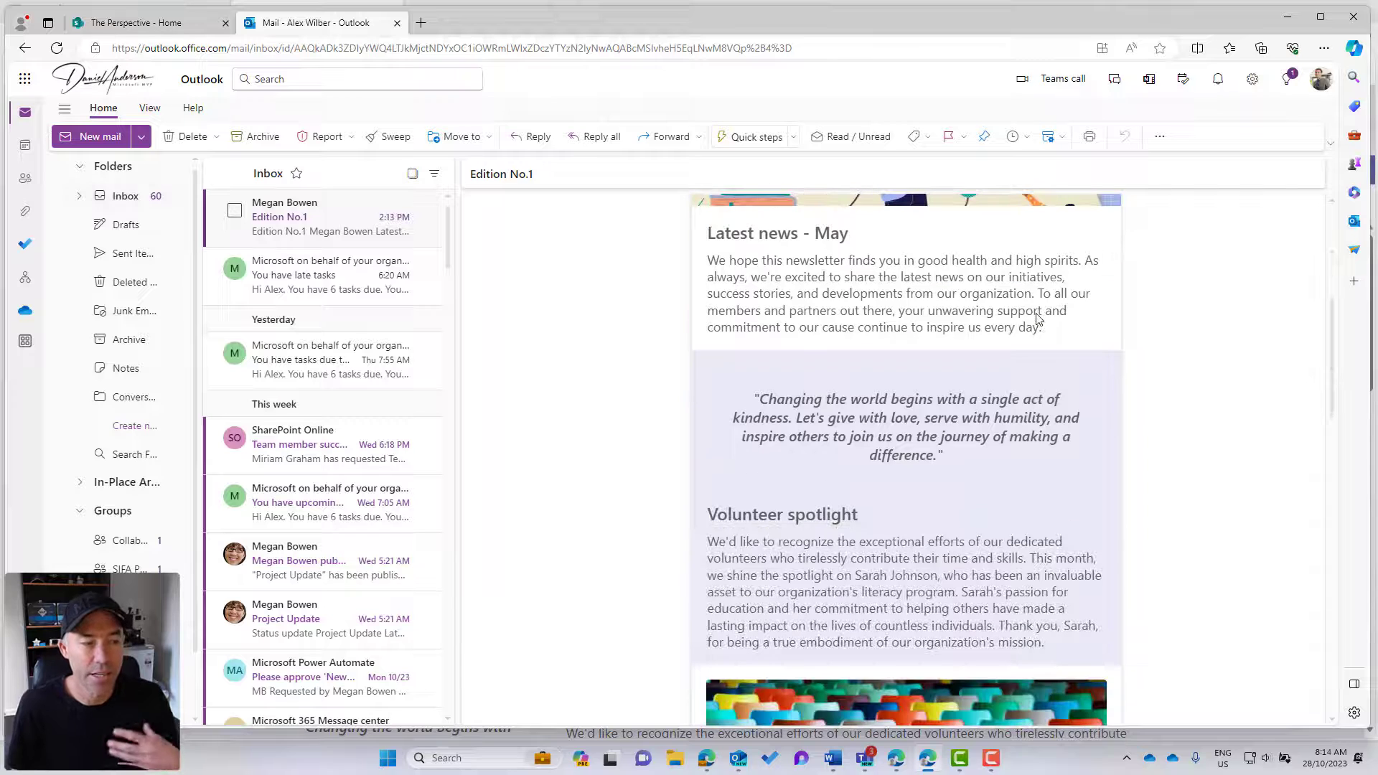